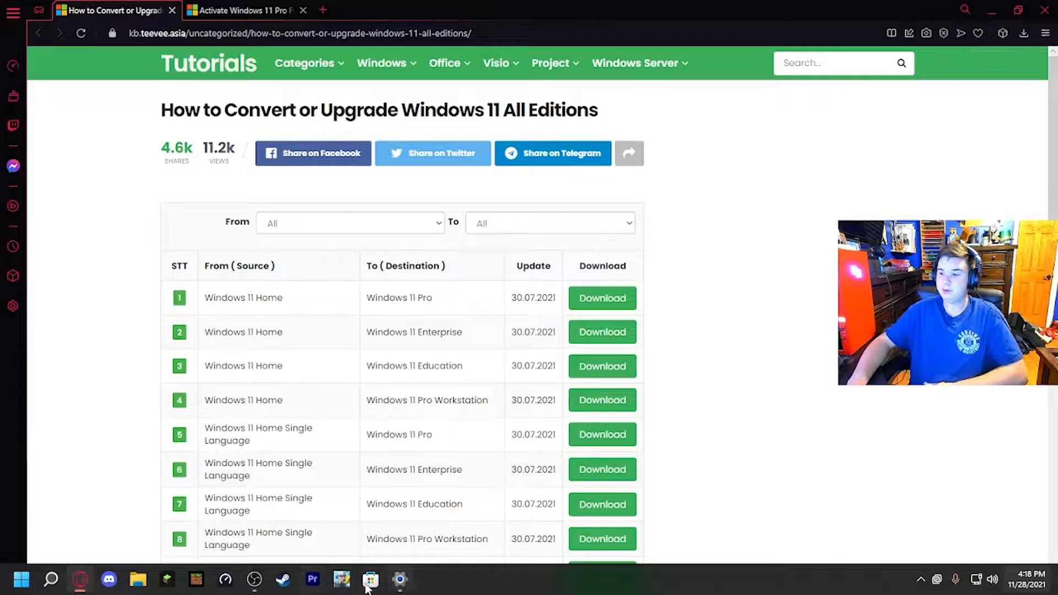
mouse_move(540, 582)
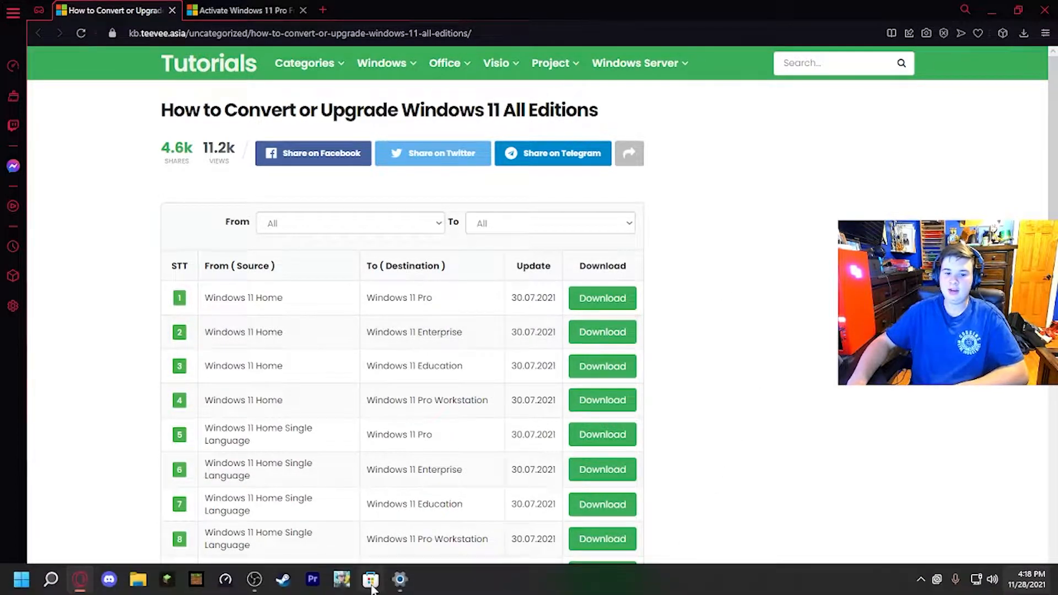
Step: Briefly check the Windows activation settings page, then return to the browser
left_click(399, 578)
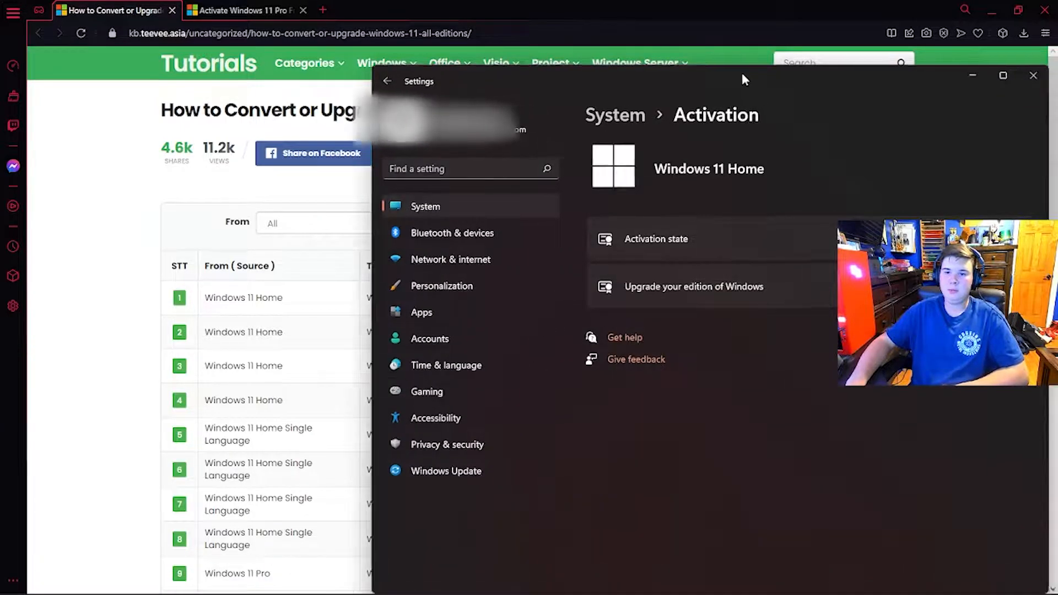
left_click(1003, 74)
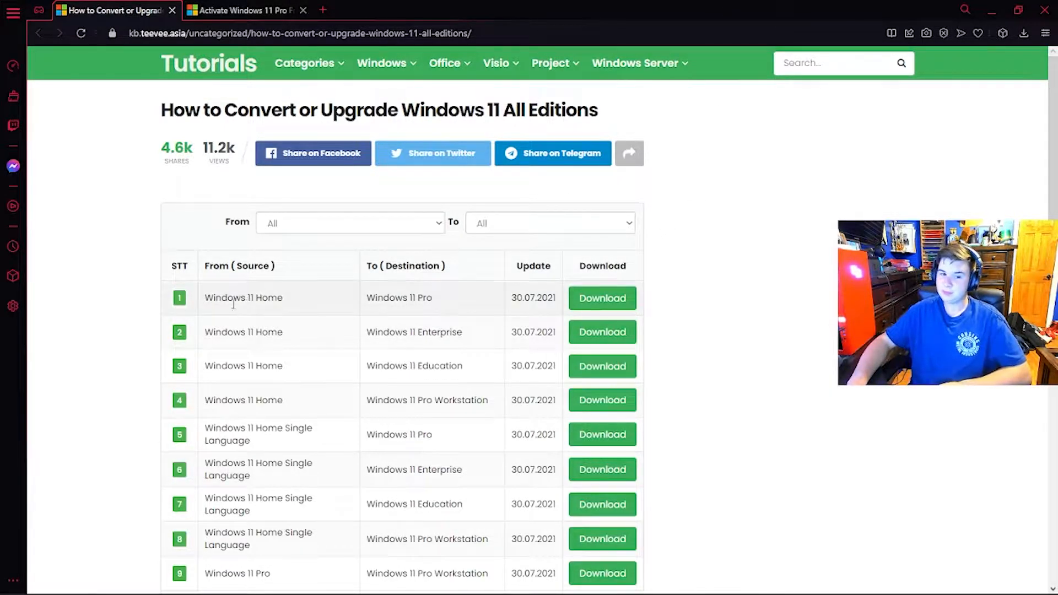
double_click(225, 298)
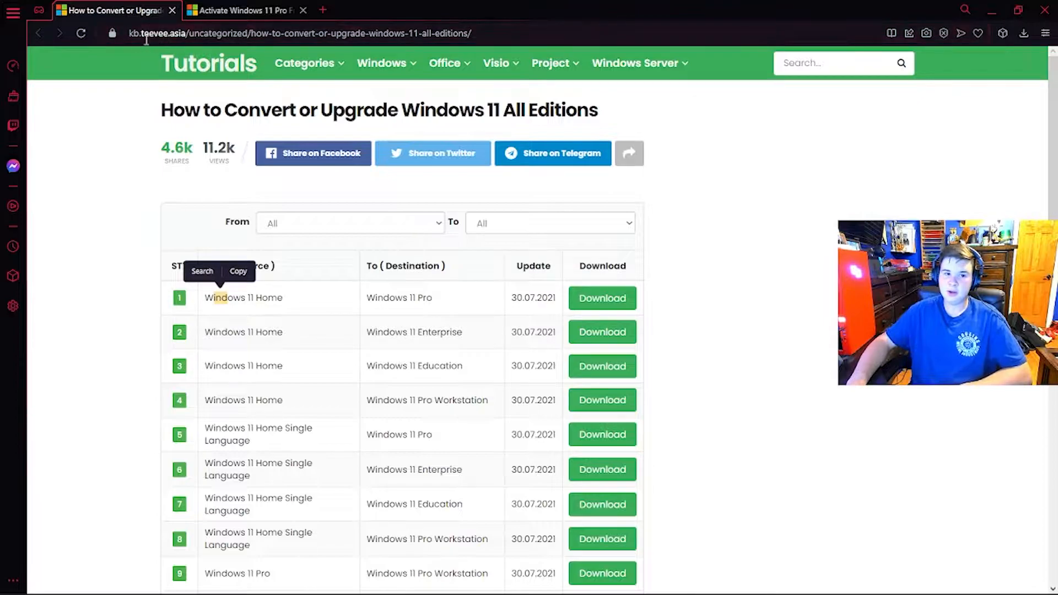
left_click(300, 33)
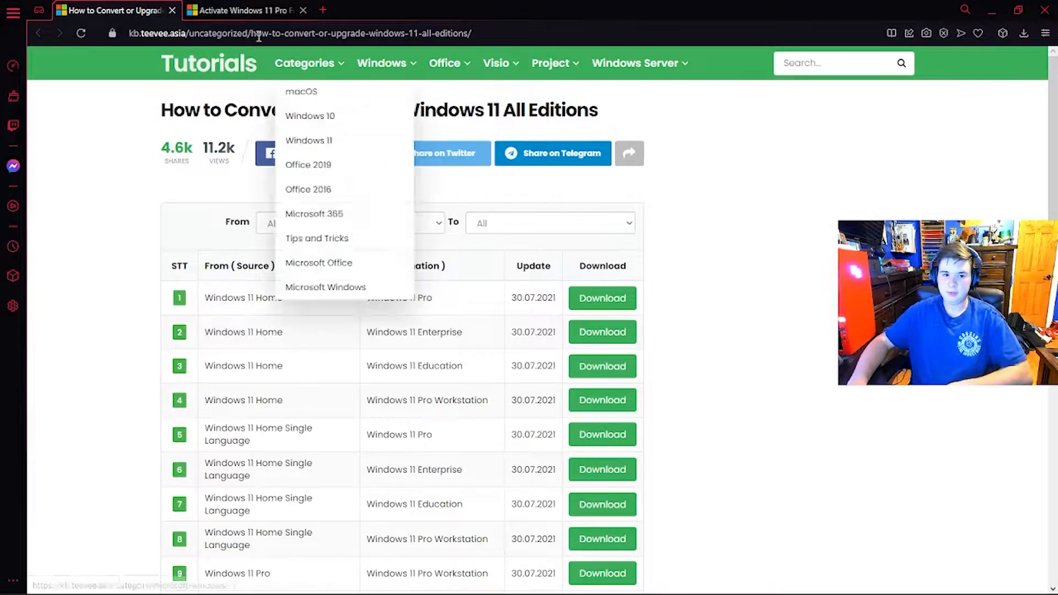
left_click(280, 33)
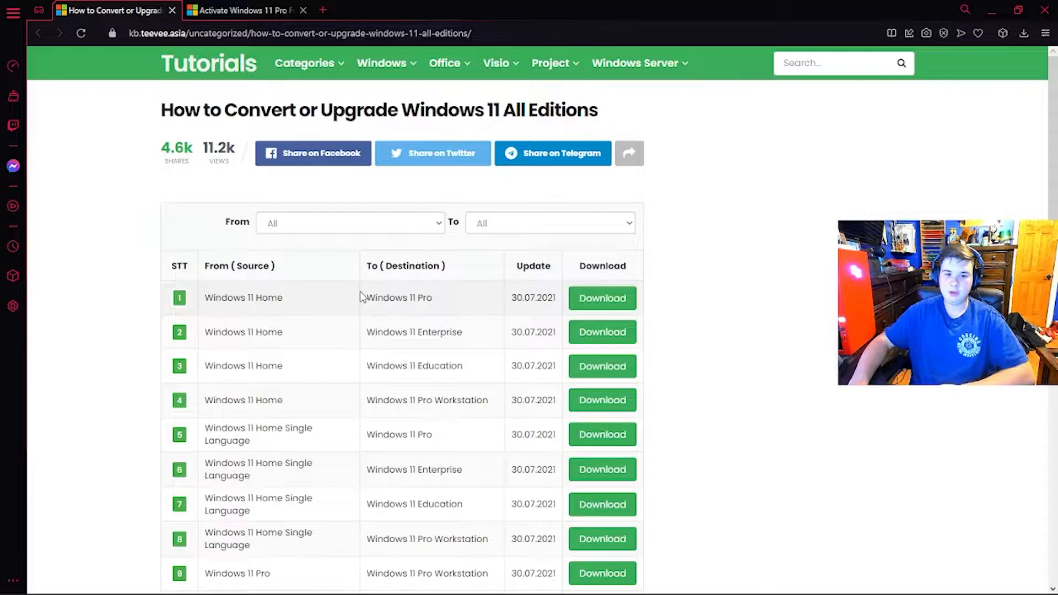
Step: Download 11Home2Pro.zip from pCloud via Direct download and open the archive
left_click(601, 298)
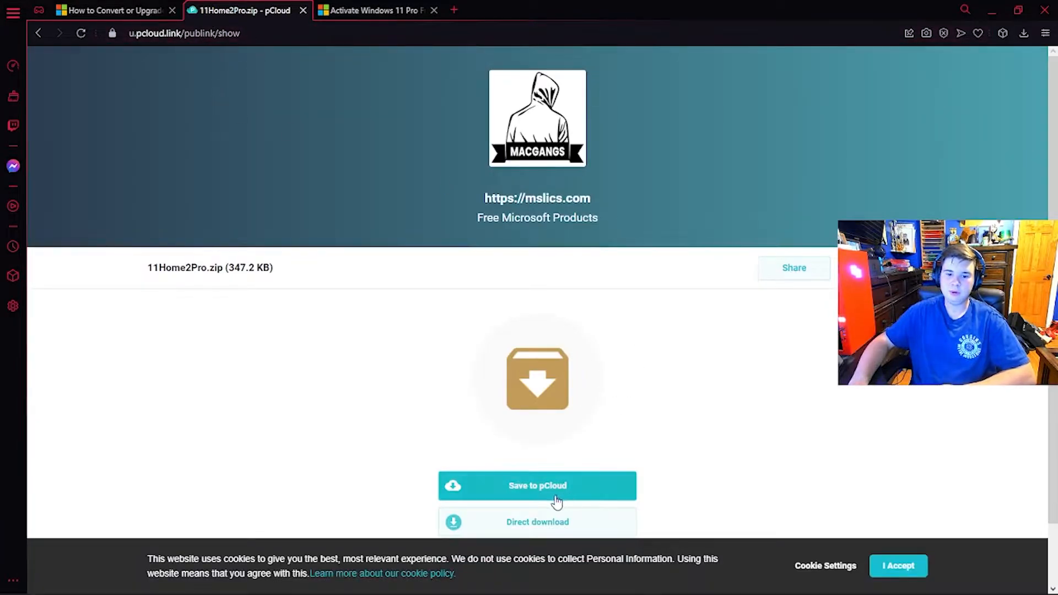
left_click(537, 485)
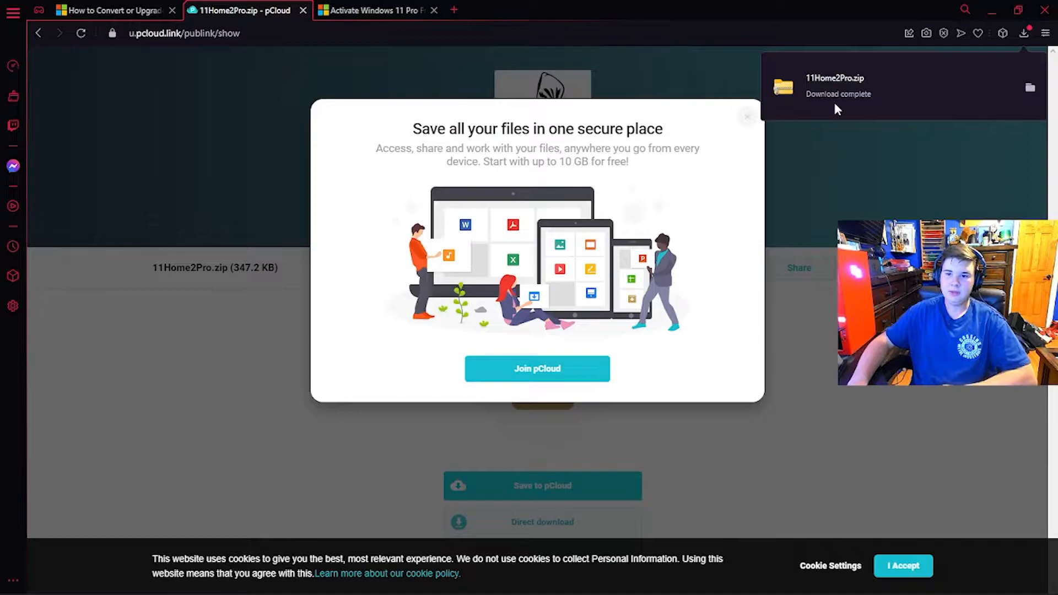
left_click(782, 88)
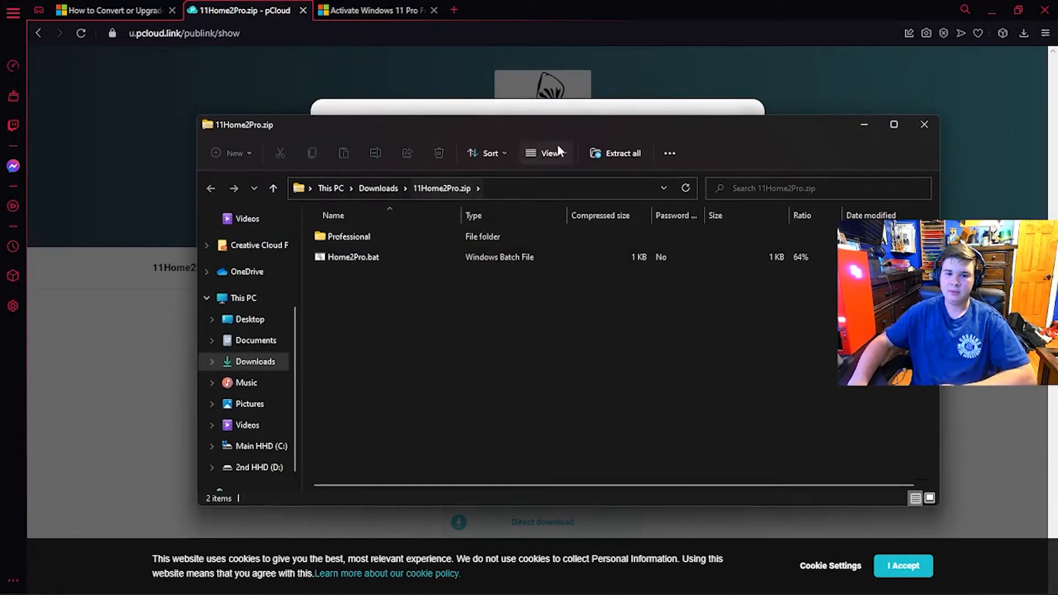
Step: Extract the archive into the Downloads\11Home2Pro folder
left_click(615, 153)
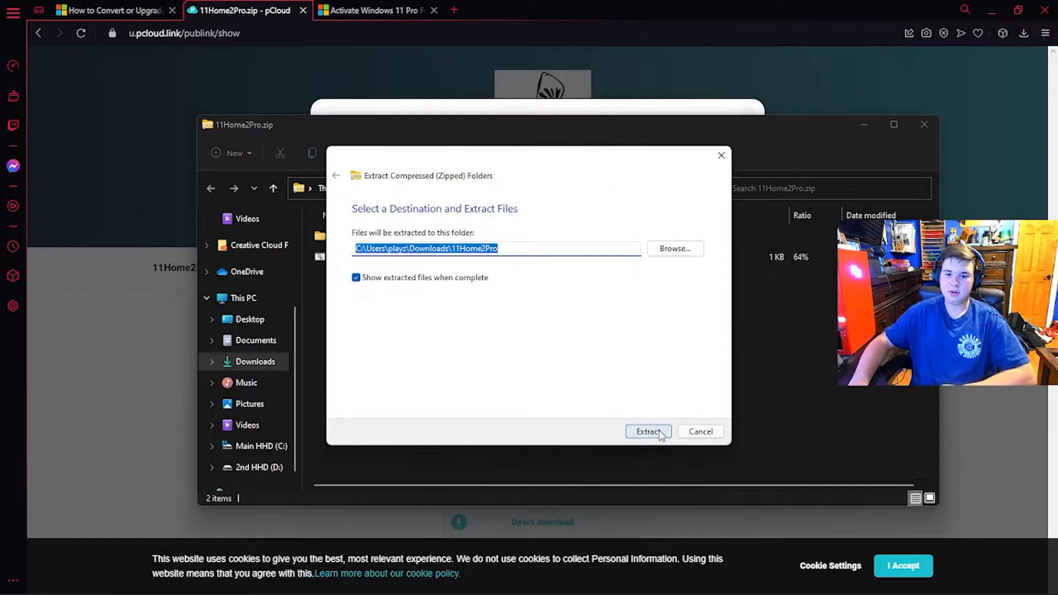
left_click(647, 431)
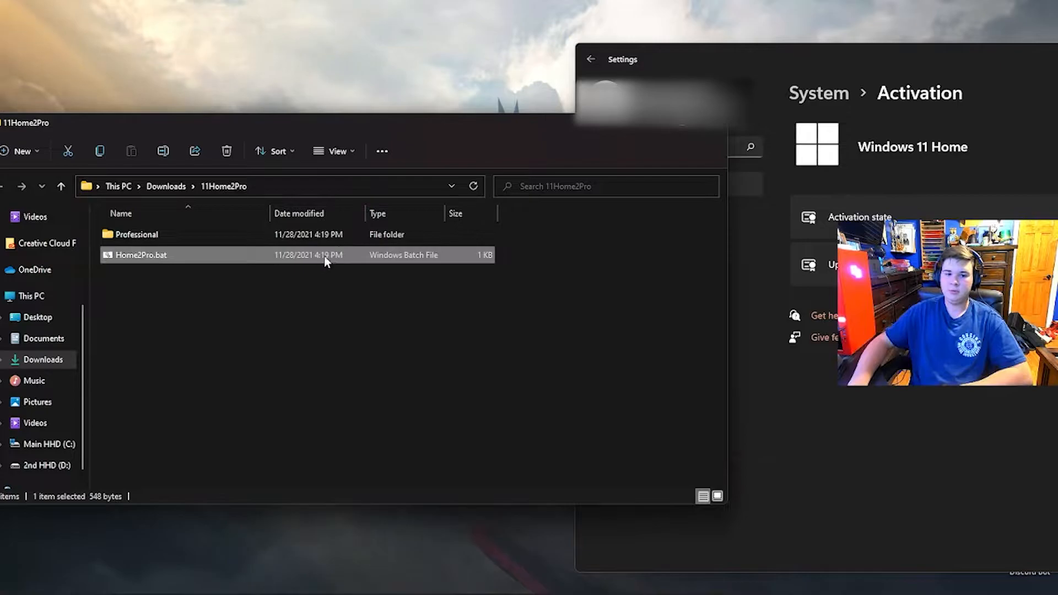
mouse_move(218, 263)
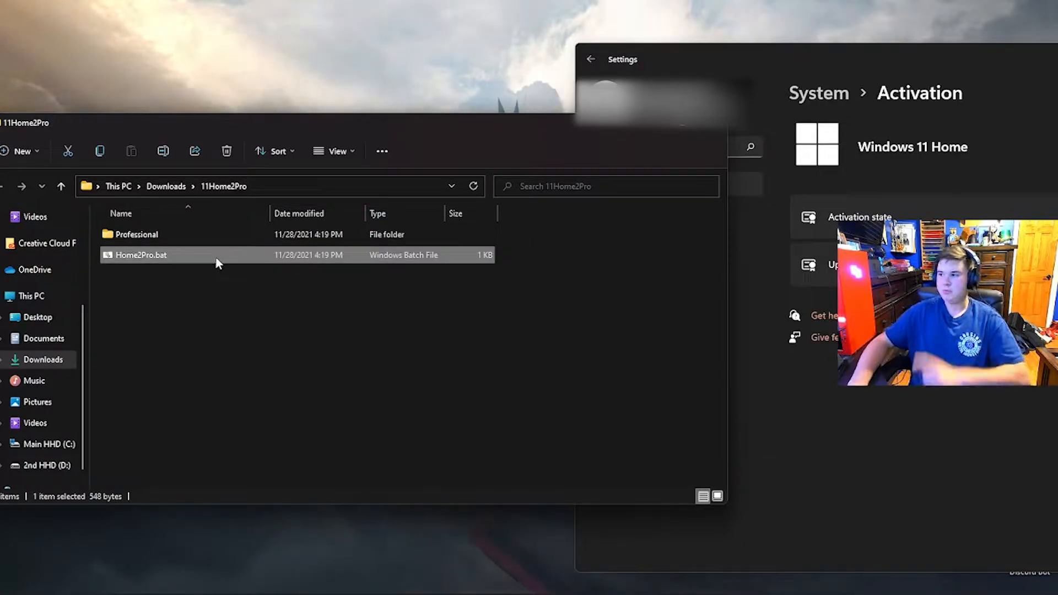
mouse_move(148, 263)
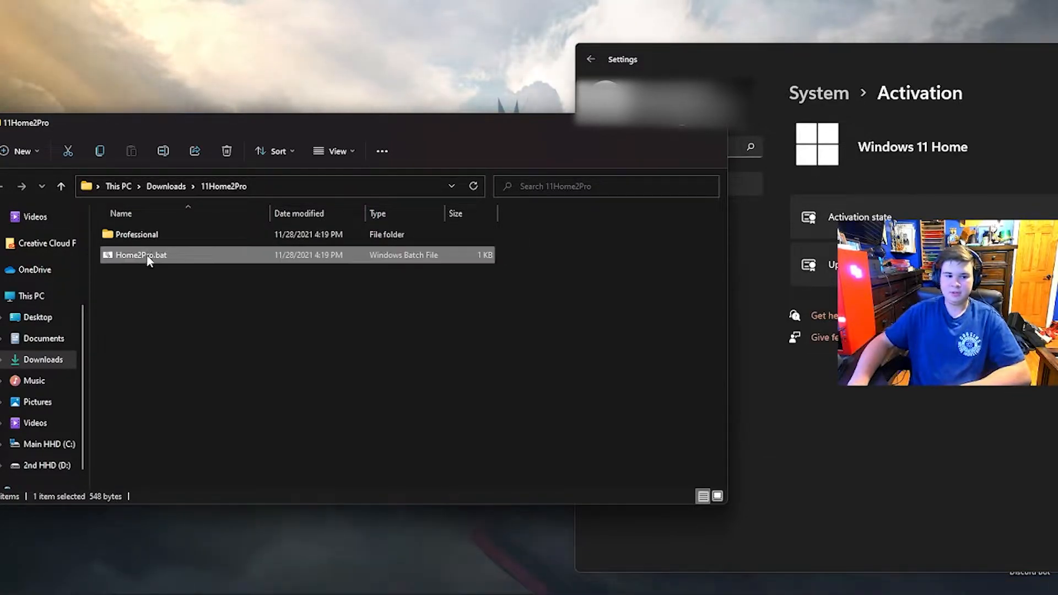
mouse_move(140, 254)
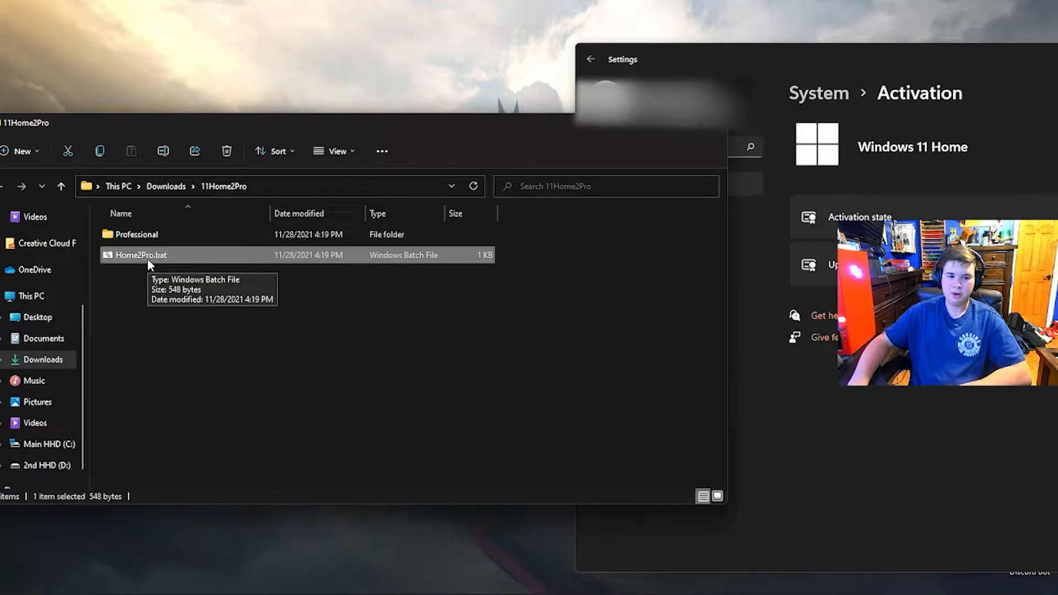
Step: Run Home2Pro.bat, allowing it past the Defender SmartScreen warning via More info and Run anyway
right_click(140, 255)
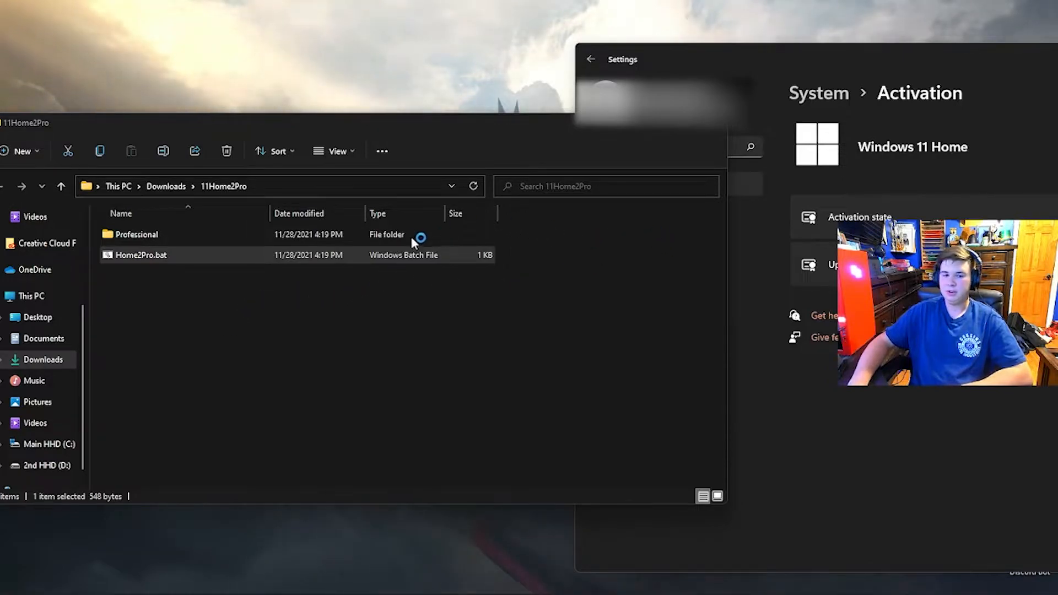
double_click(141, 255)
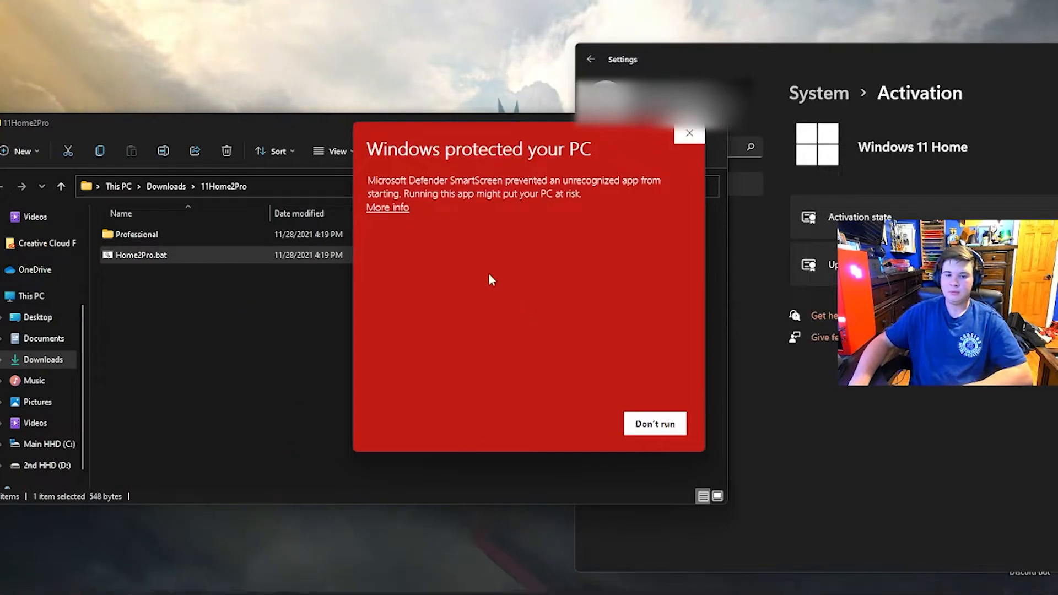
left_click(387, 207)
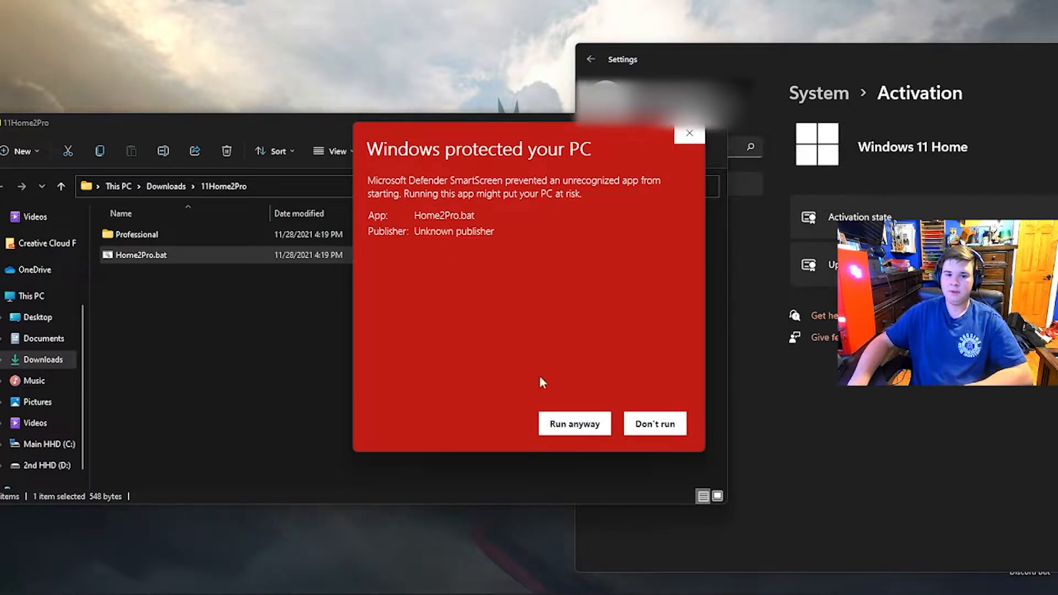
left_click(573, 423)
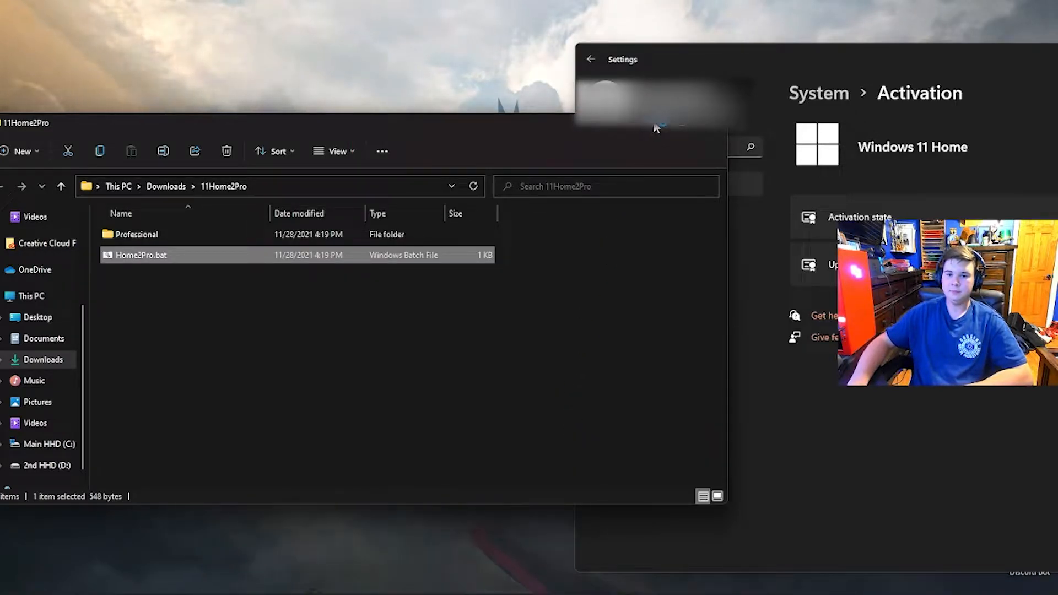
left_click(443, 399)
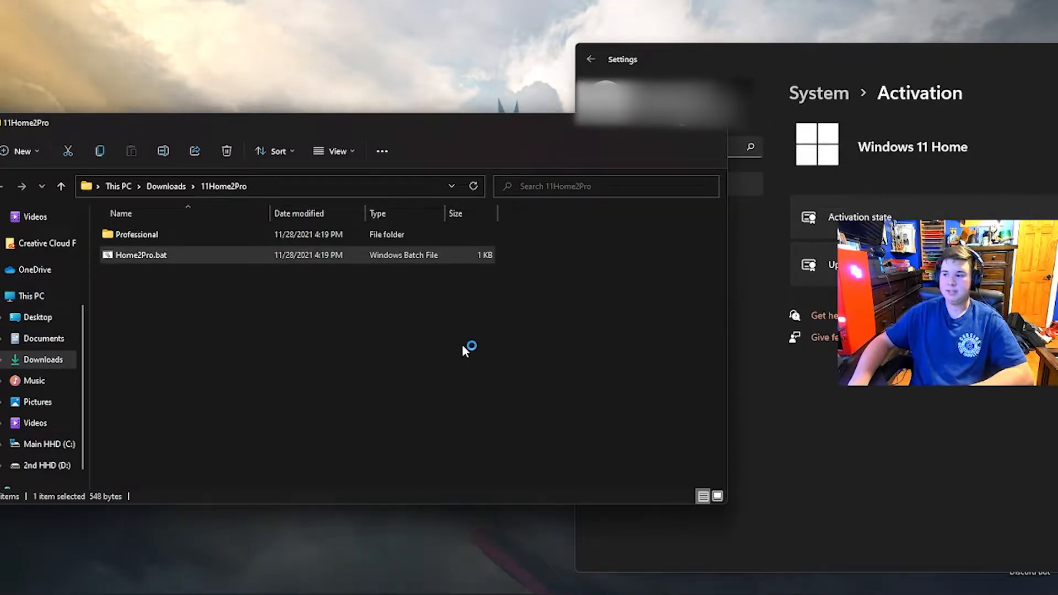
Step: Let Home2Pro.bat copy the Professional license files and start slmgr reinstallation
double_click(140, 254)
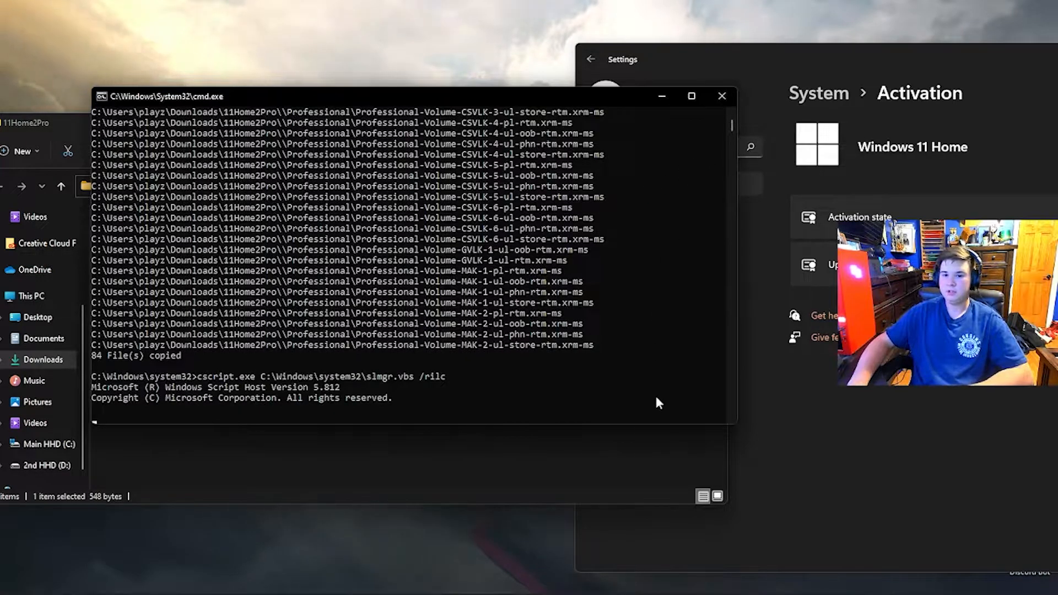
mouse_move(952, 166)
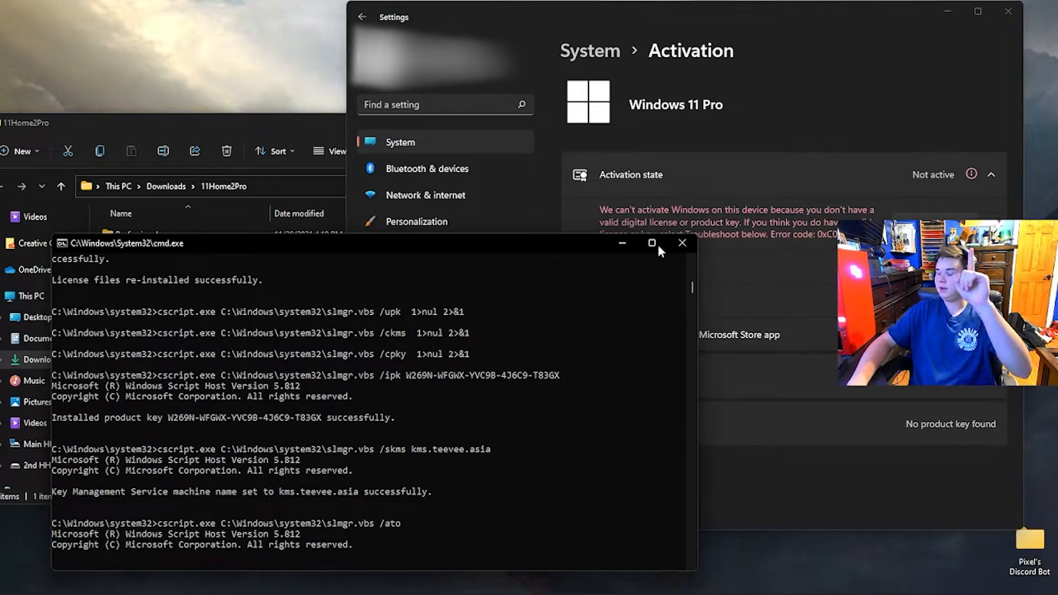
mouse_move(681, 243)
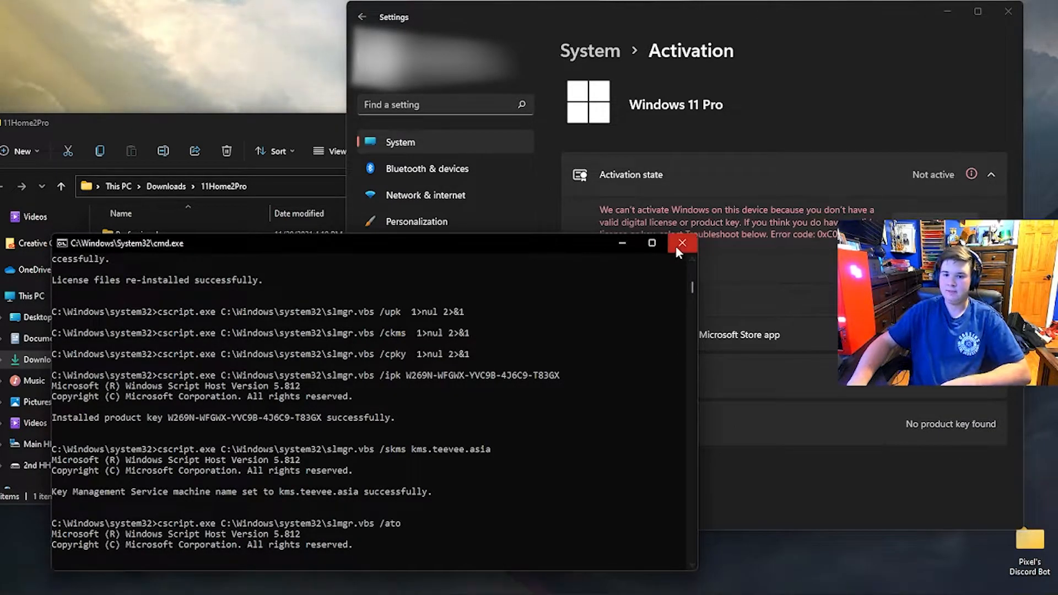
mouse_move(681, 243)
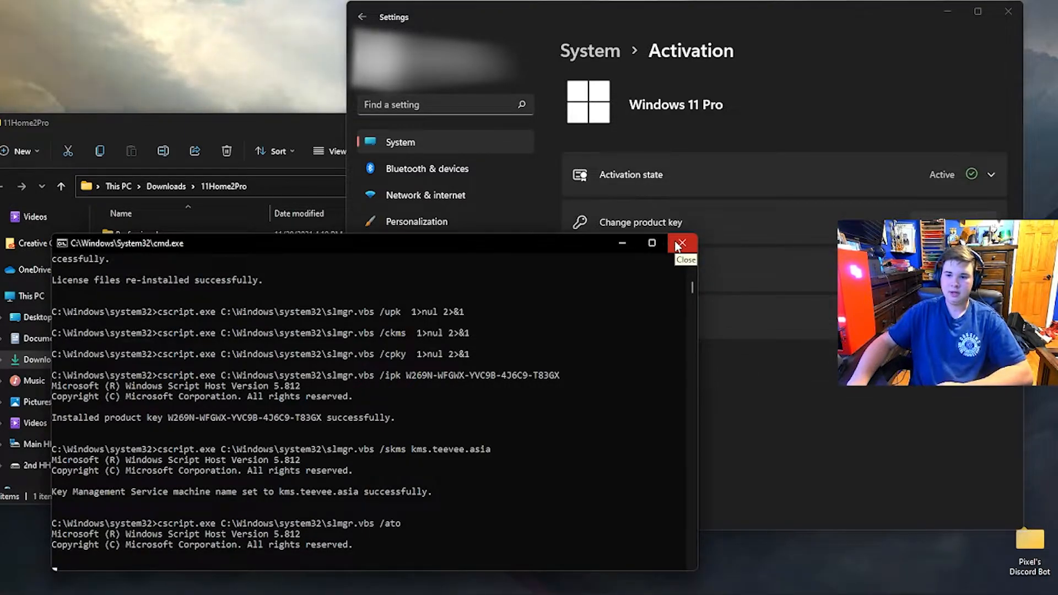
mouse_move(789, 195)
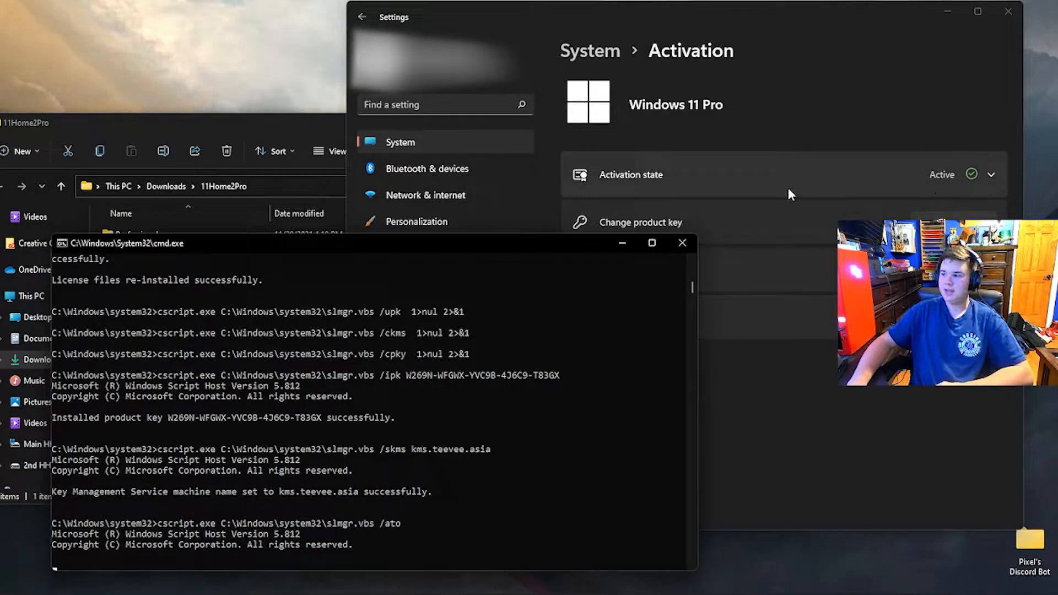
mouse_move(681, 243)
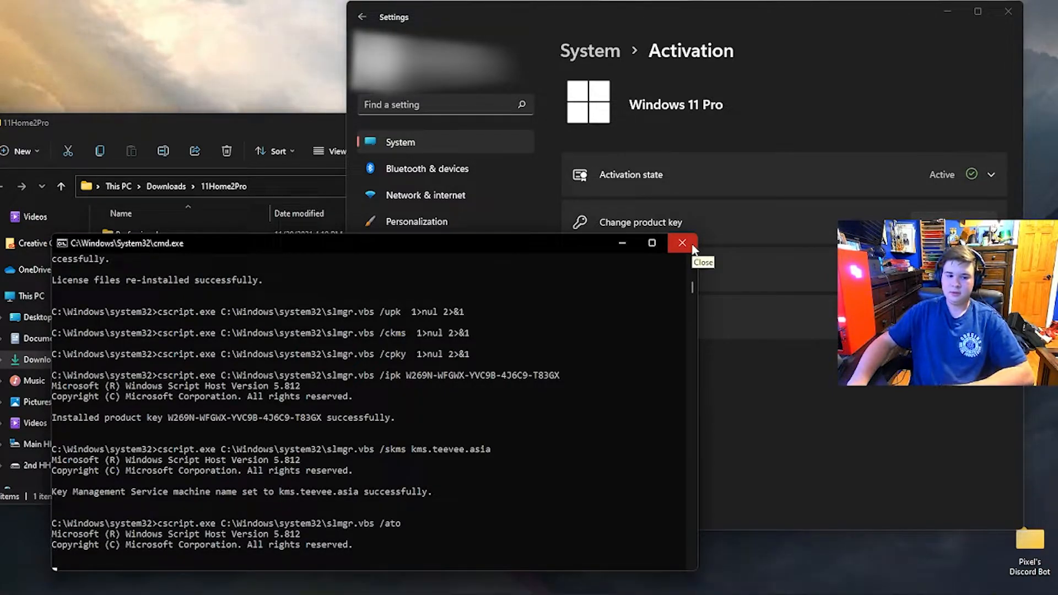
mouse_move(645, 287)
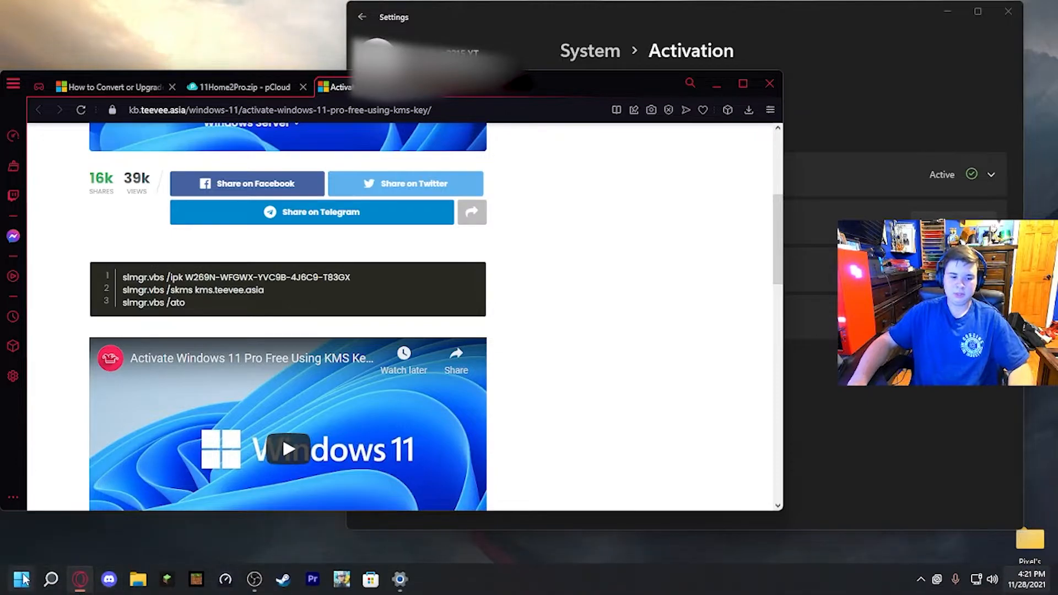
Step: Start opening an administrator terminal from the Start button's right-click menu
right_click(19, 579)
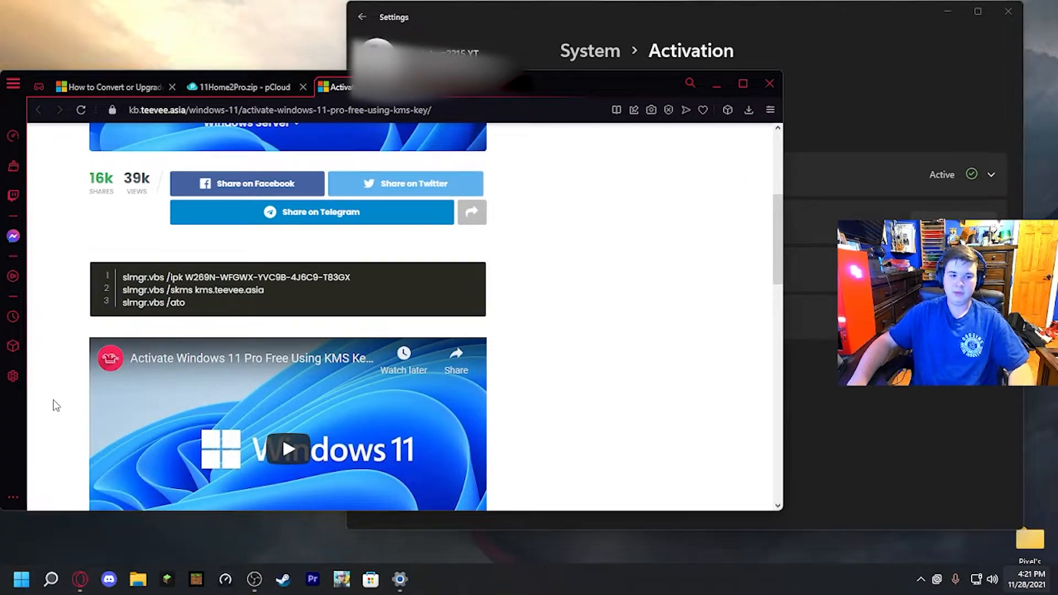
mouse_move(522, 255)
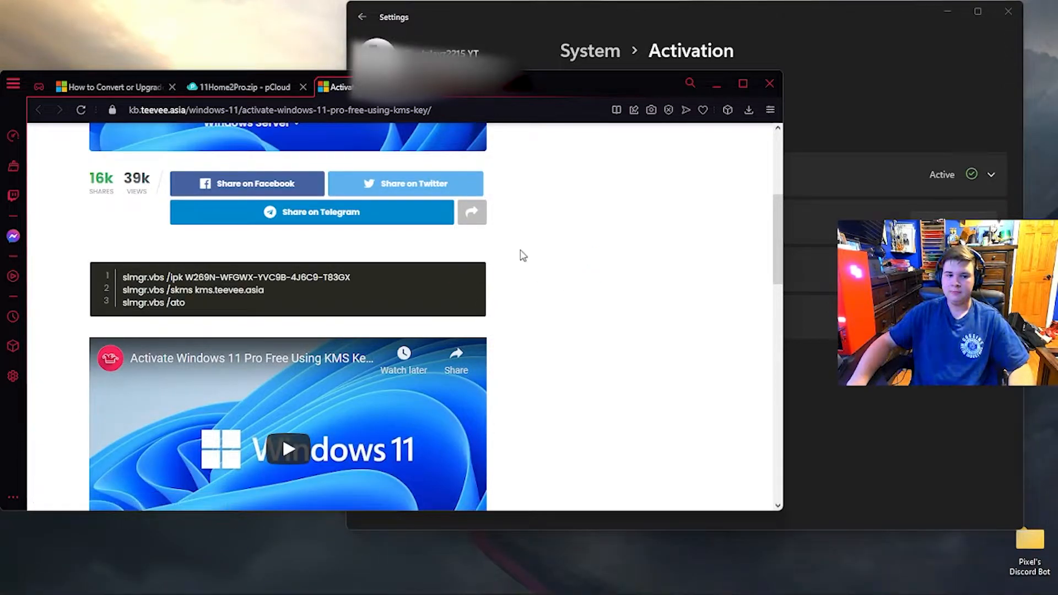
mouse_move(573, 110)
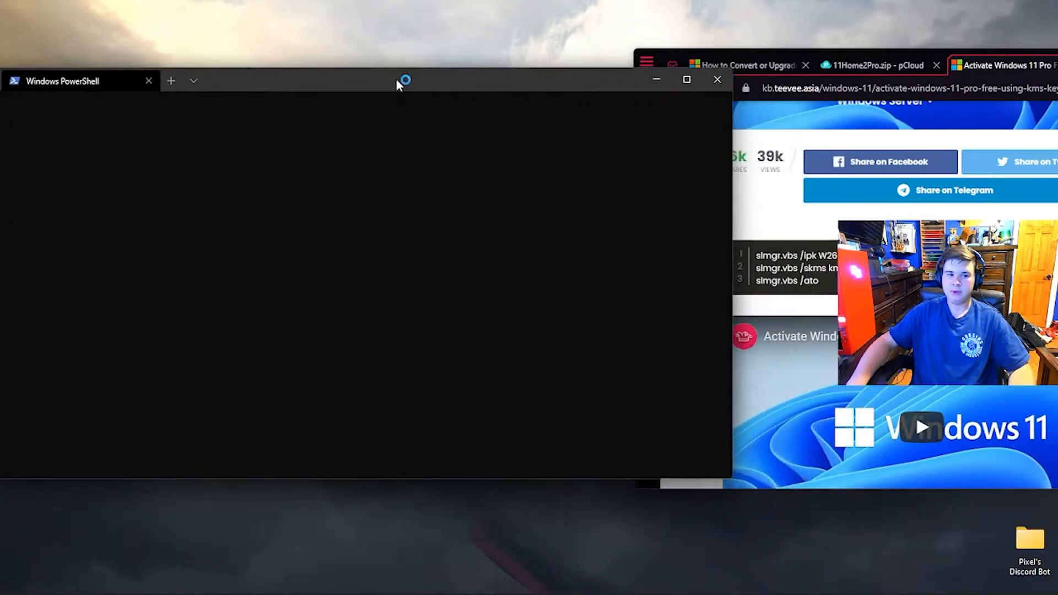
left_click_drag(401, 79, 381, 54)
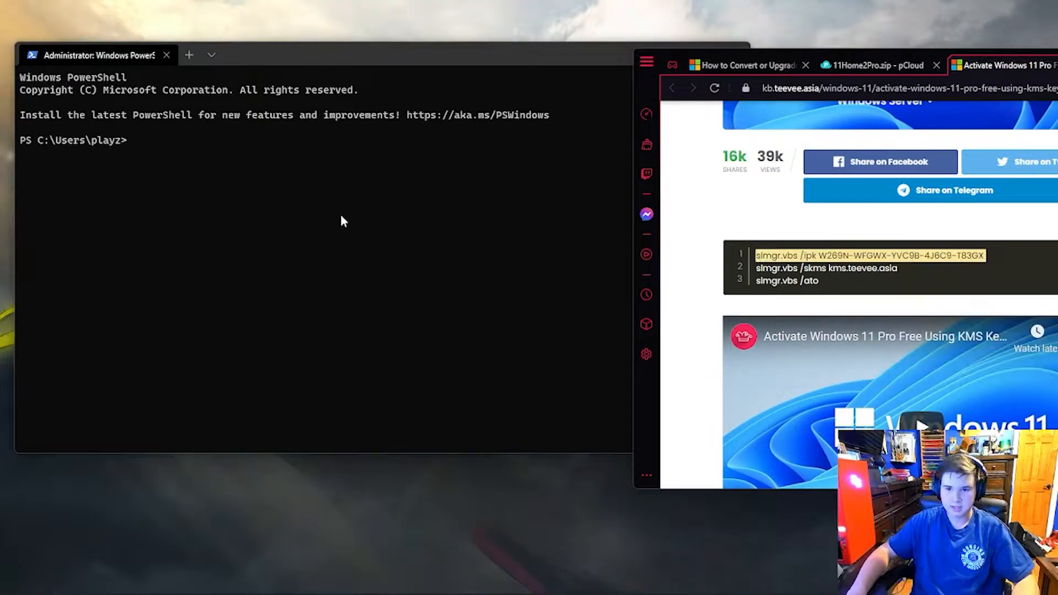
mouse_move(331, 220)
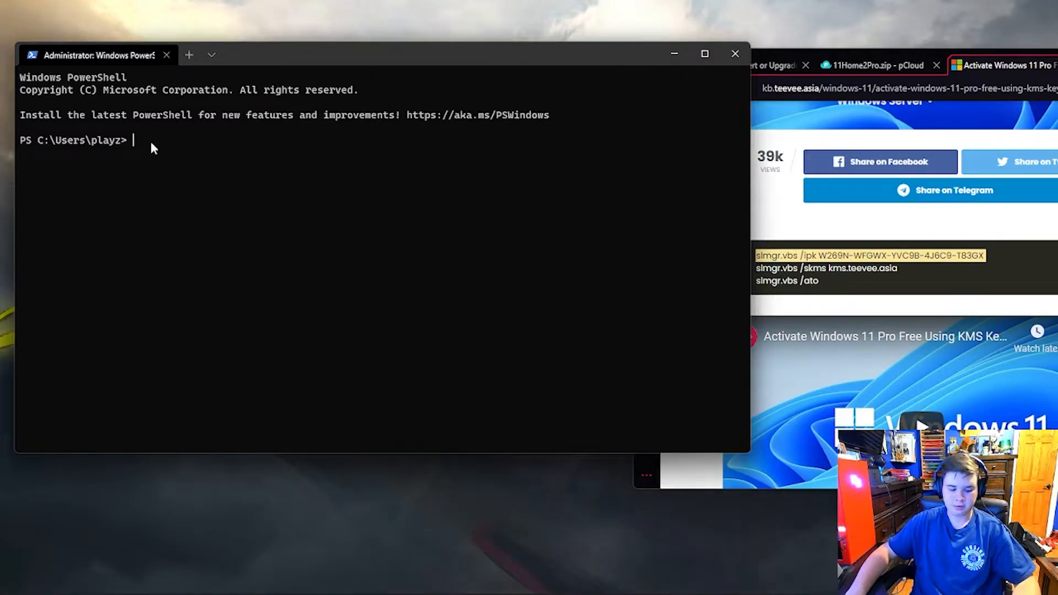
type("slmgr.vbs /ipk W269N-WFGWX-YVC9B-4J6C9-T83GX")
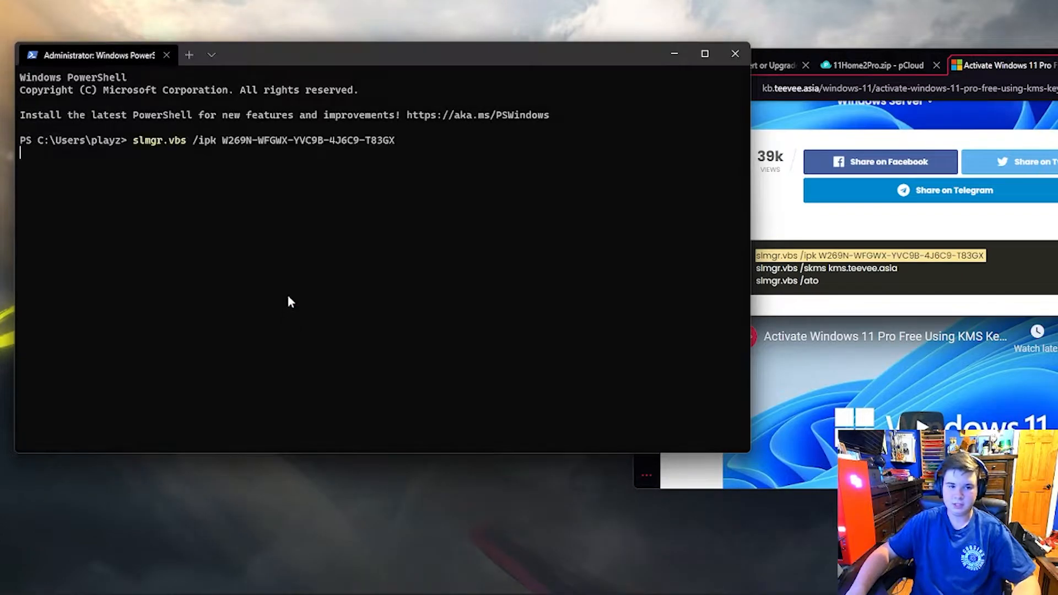
key("Return")
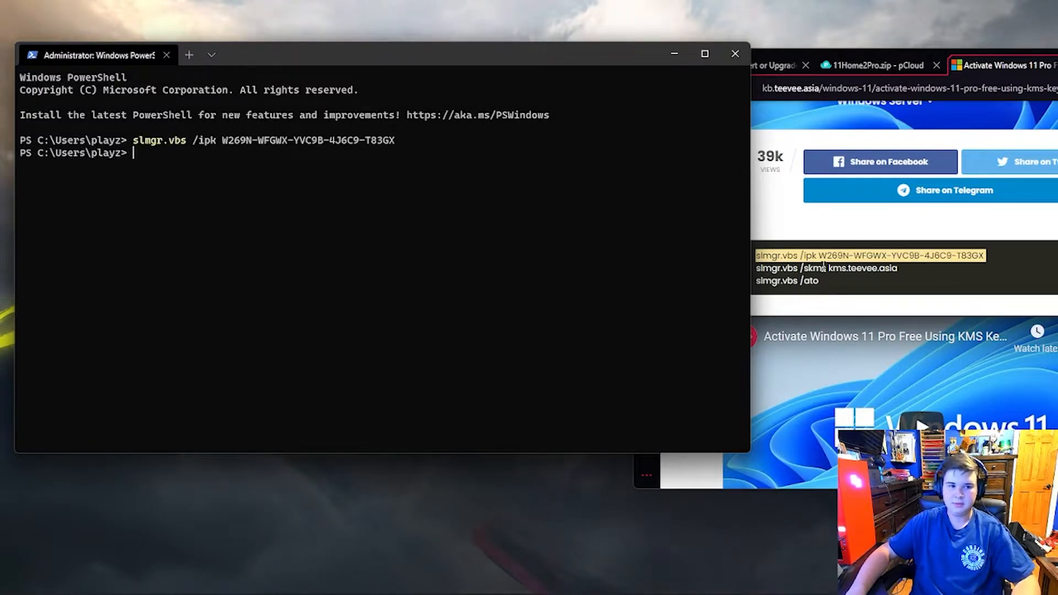
Step: Paste and run slmgr.vbs /skms kms.teevee.asia from the article, then the activation command
double_click(815, 267)
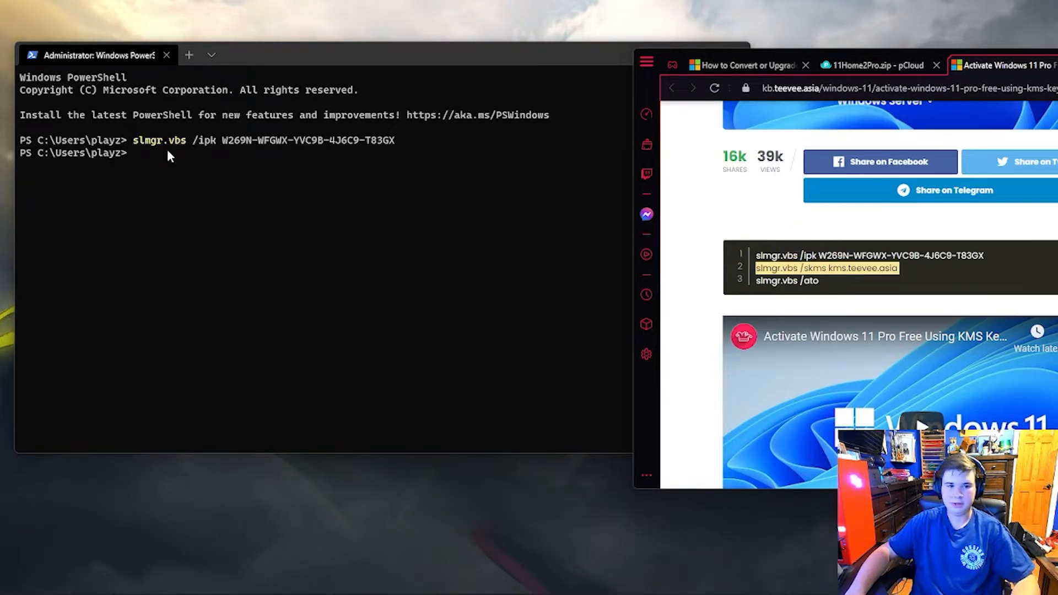
key("ctrl+v")
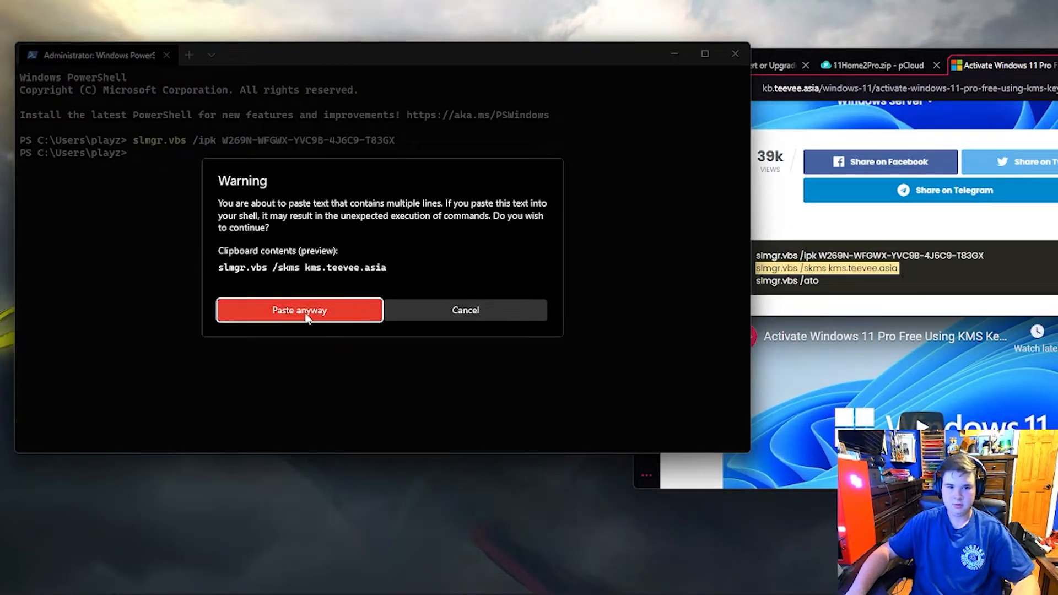
left_click(298, 309)
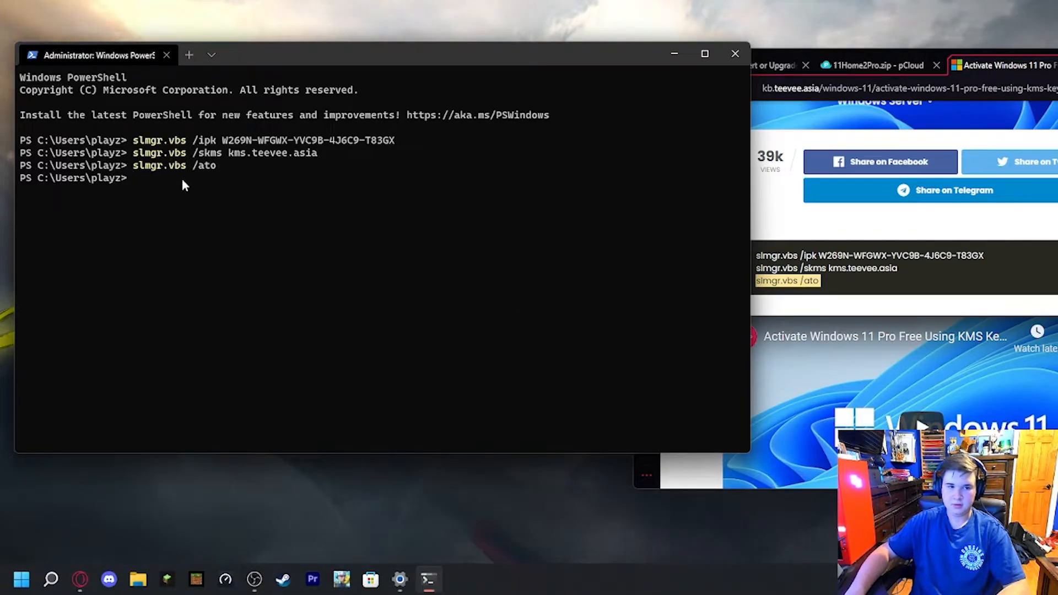
key("Return")
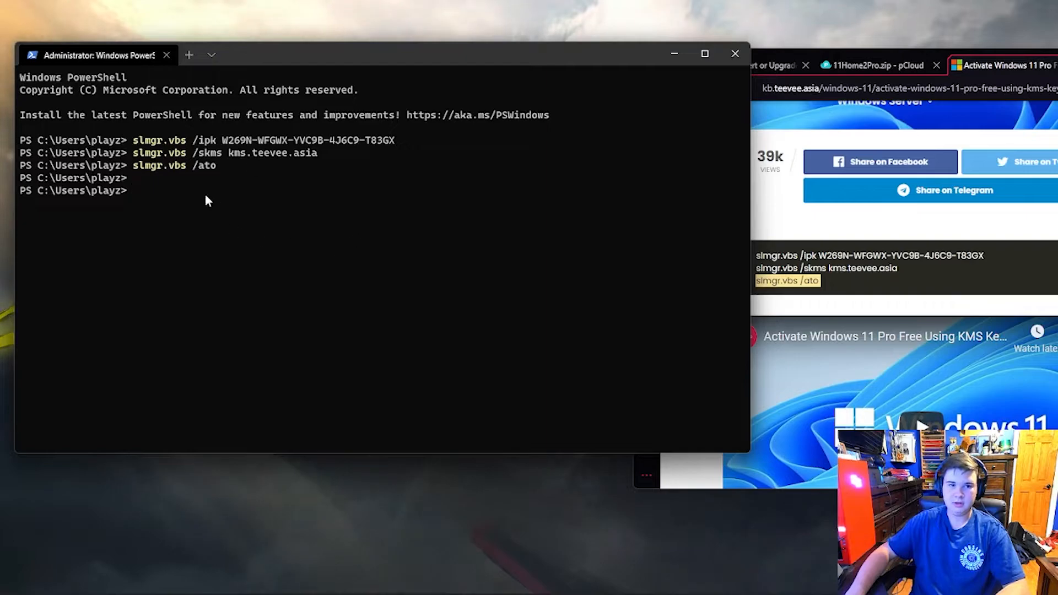
mouse_move(738, 30)
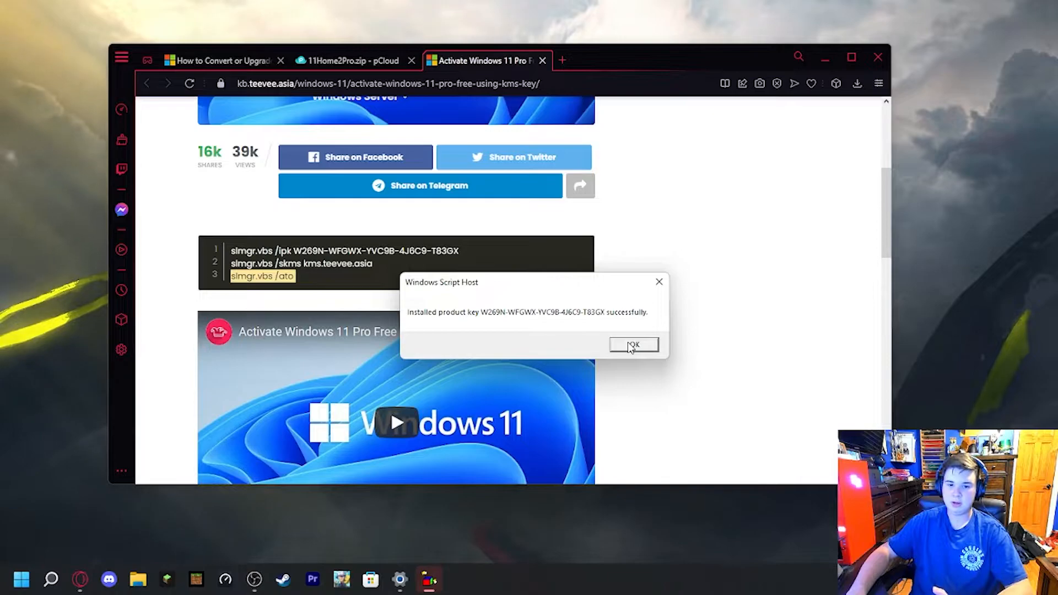
Step: Dismiss the key-installed, KMS-server-set and product-activated messages, then quit Opera
left_click(632, 345)
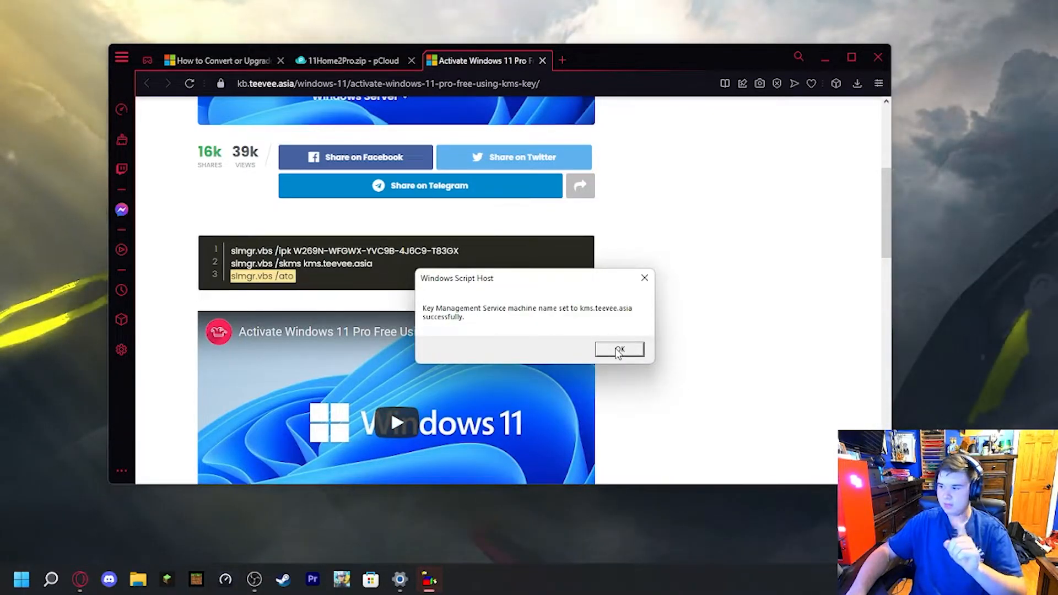
left_click(618, 350)
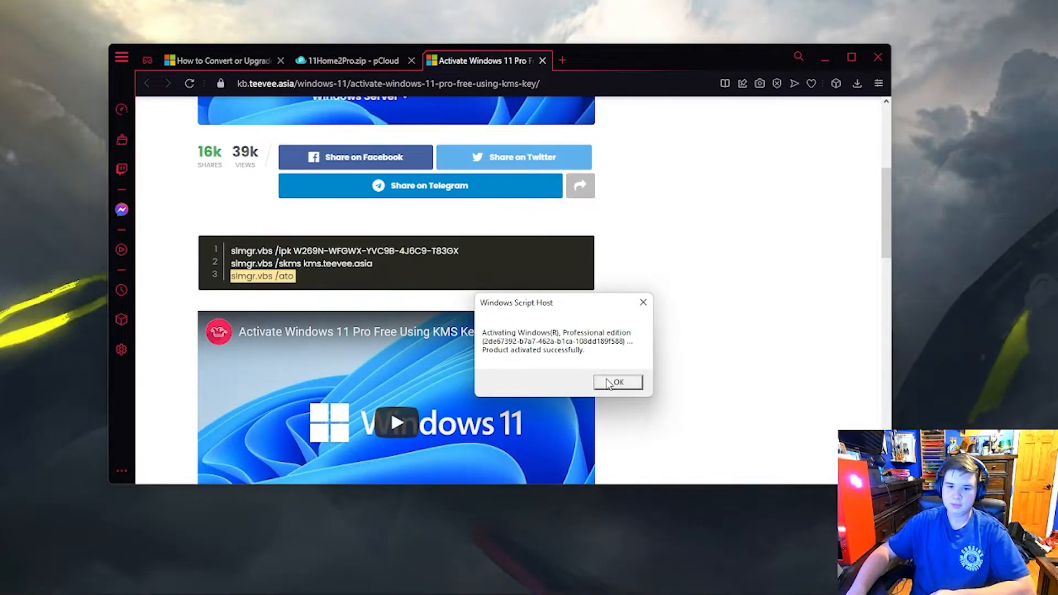
left_click(617, 382)
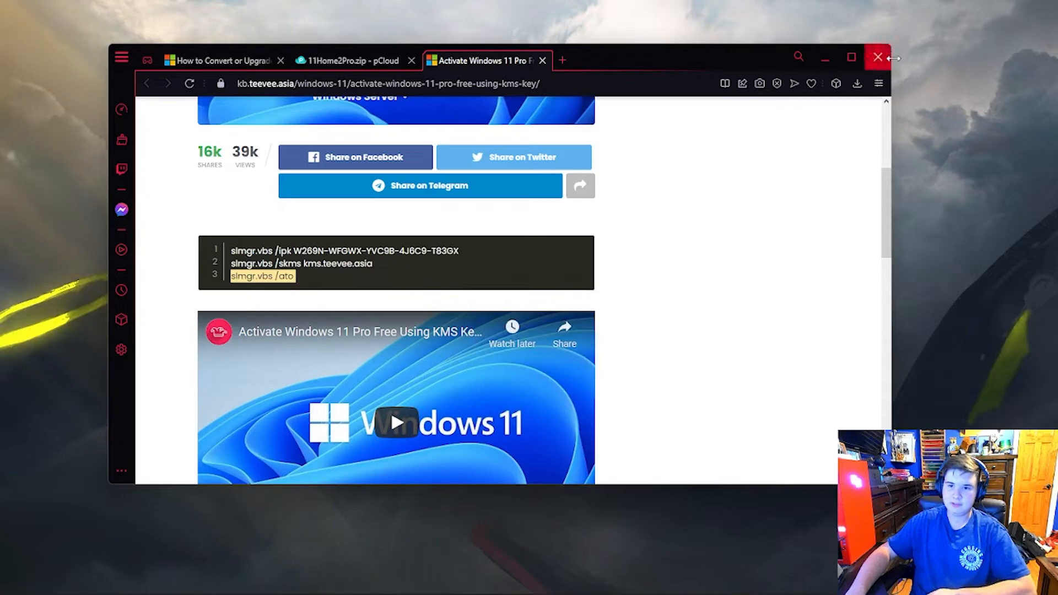
left_click(878, 56)
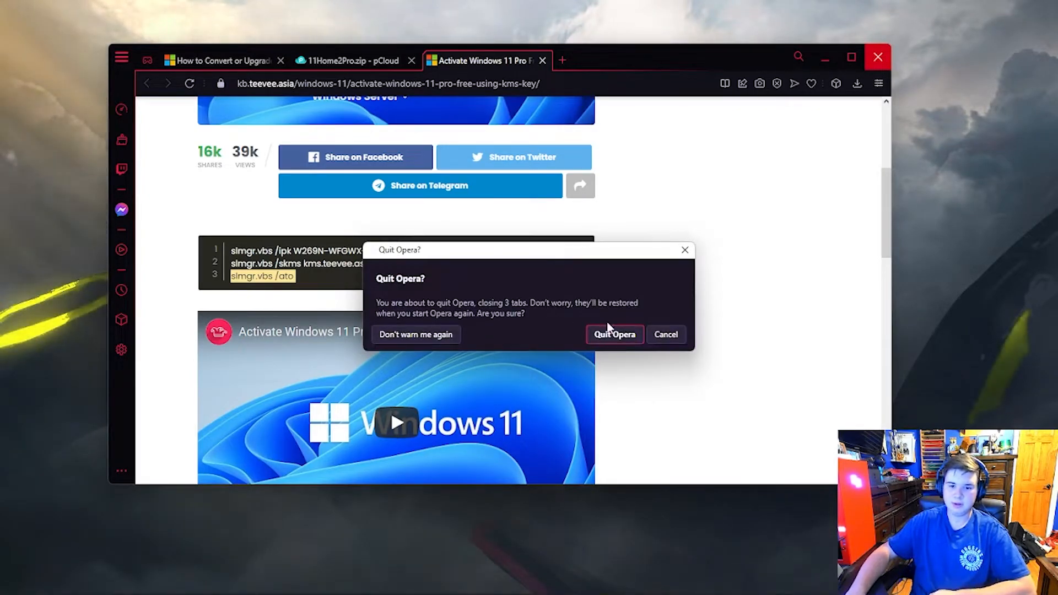
left_click(613, 334)
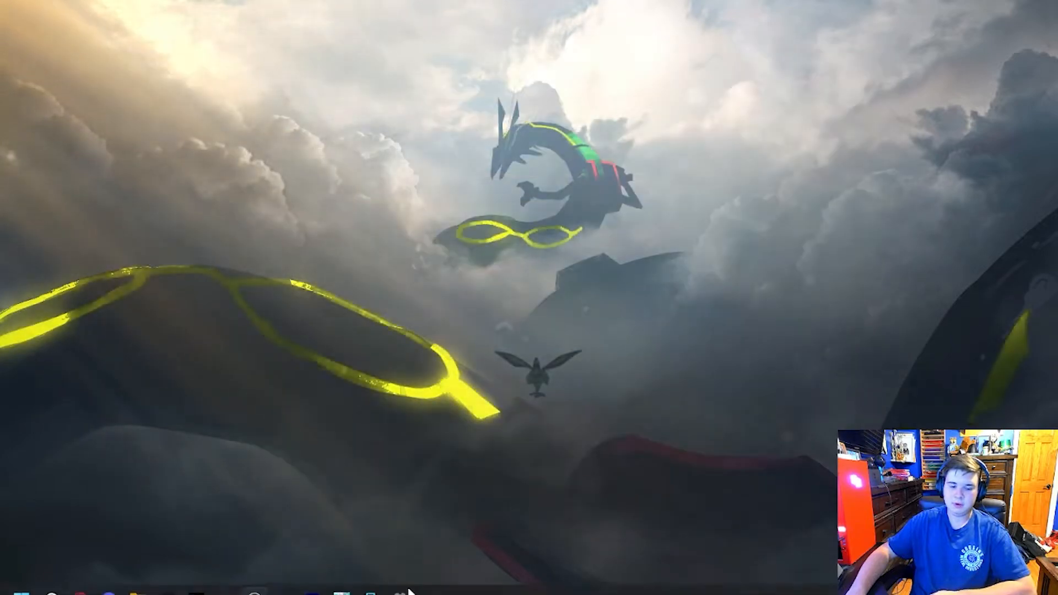
Step: In maximized Settings, show System > Activation with the state expanded: Windows 11 Pro is activated
left_click(399, 579)
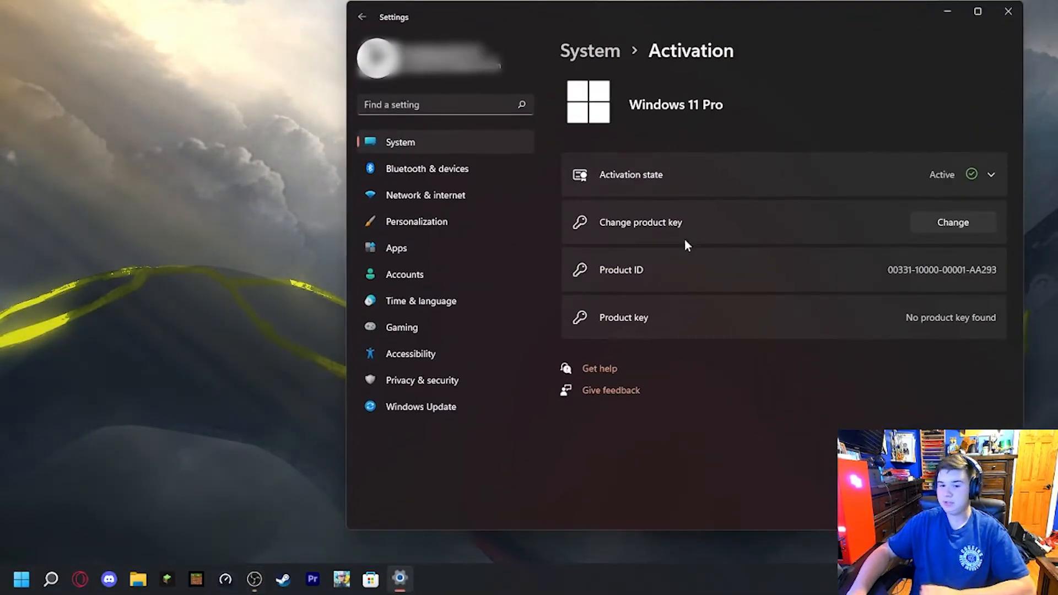
left_click(977, 11)
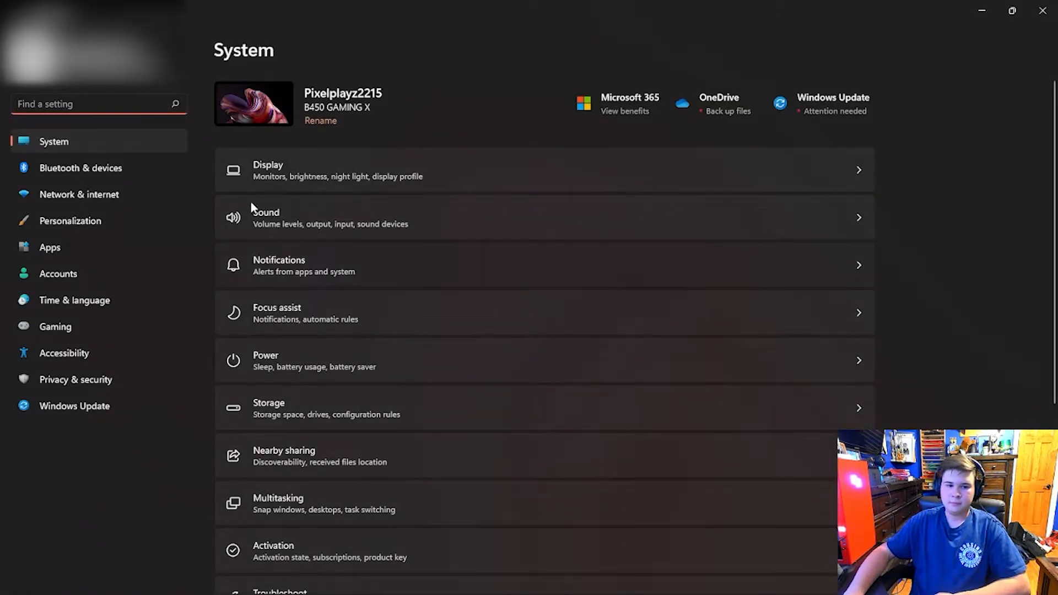
left_click(279, 266)
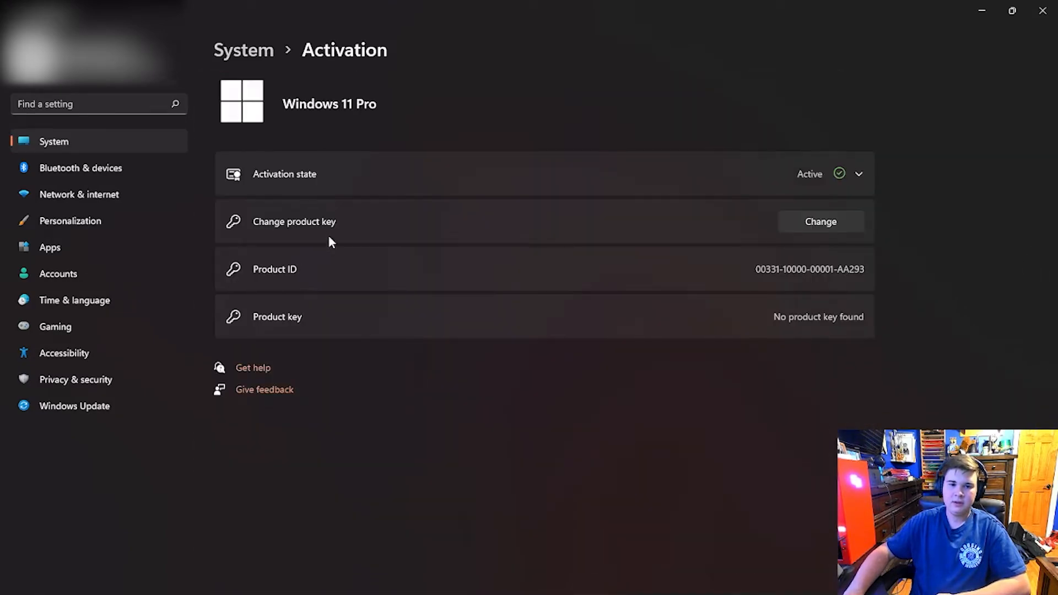
mouse_move(606, 186)
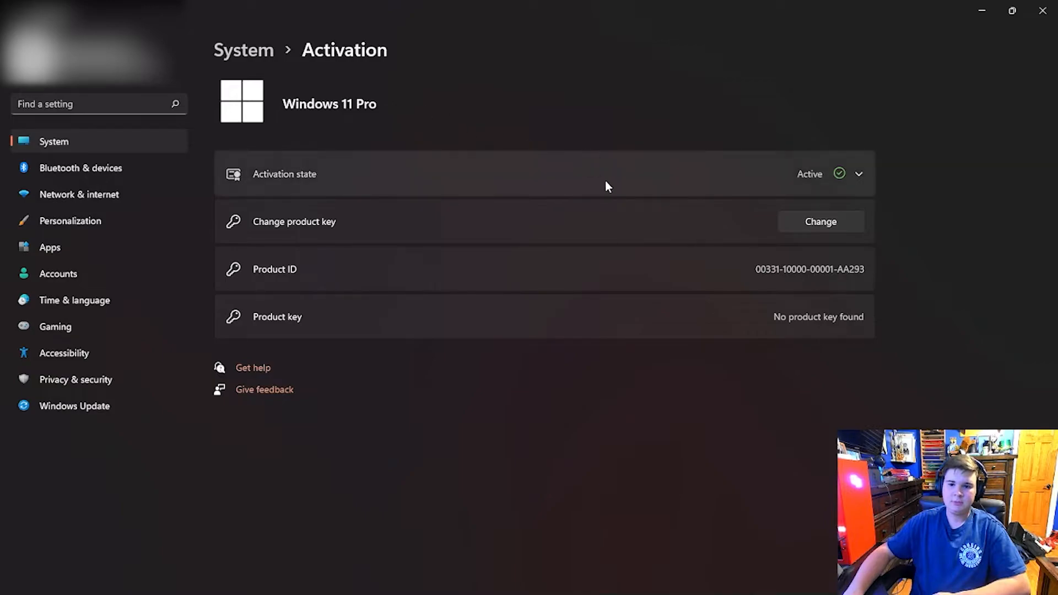
left_click(858, 173)
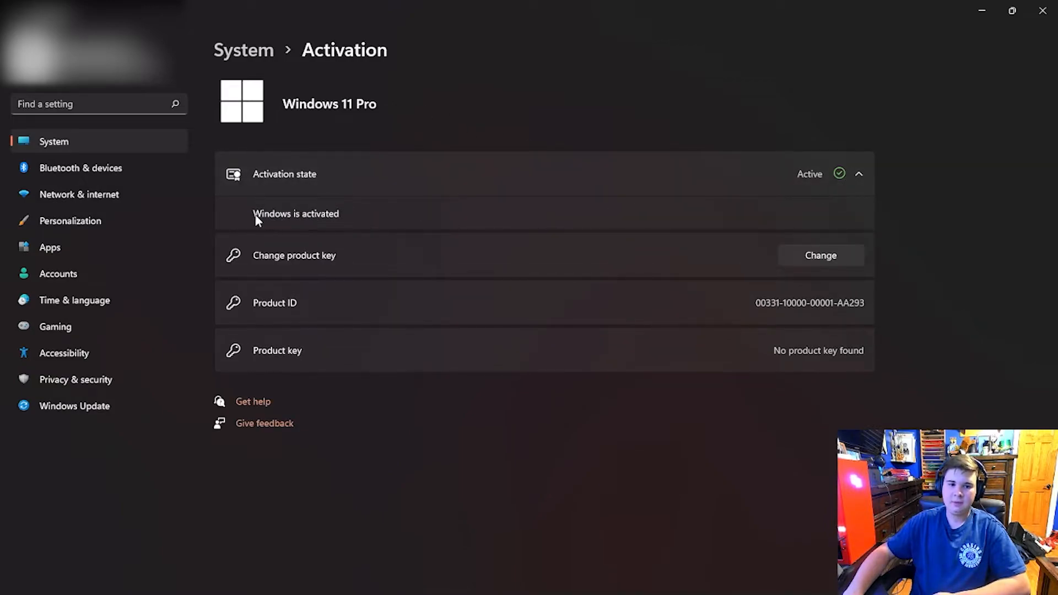
mouse_move(326, 322)
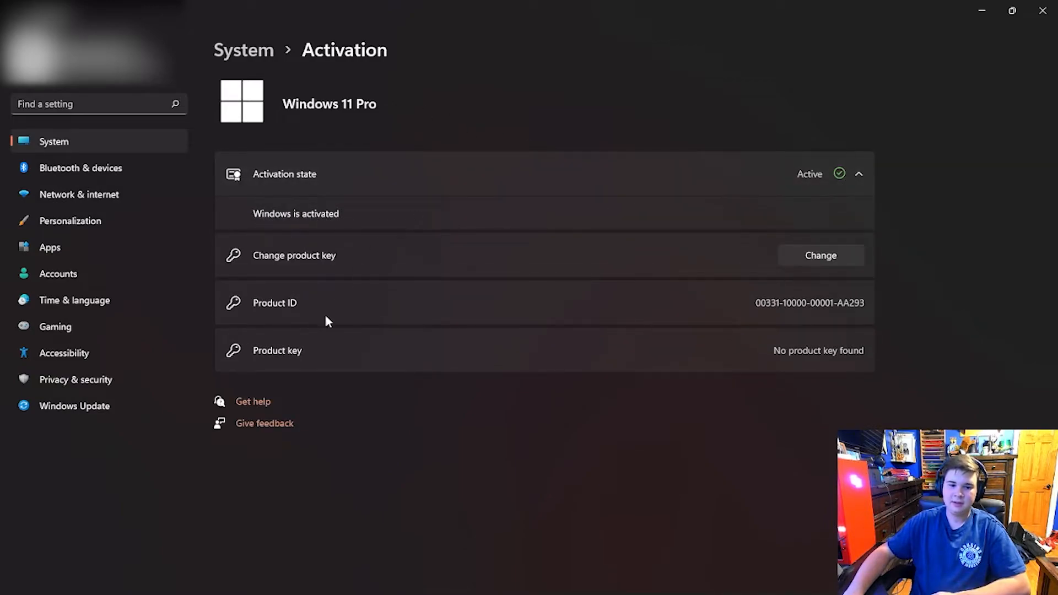
mouse_move(818, 320)
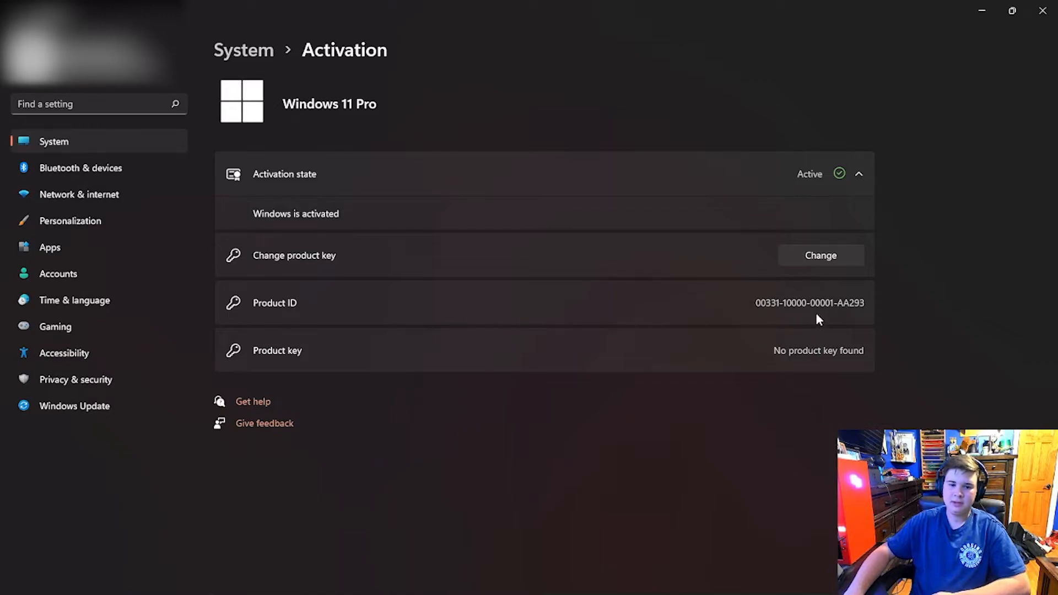
mouse_move(791, 363)
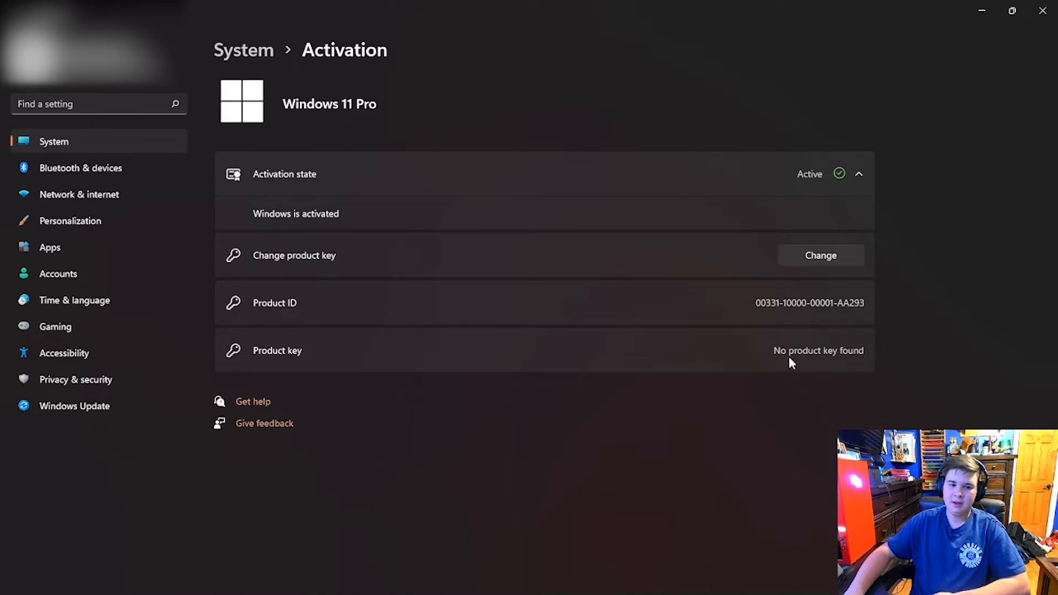
mouse_move(764, 360)
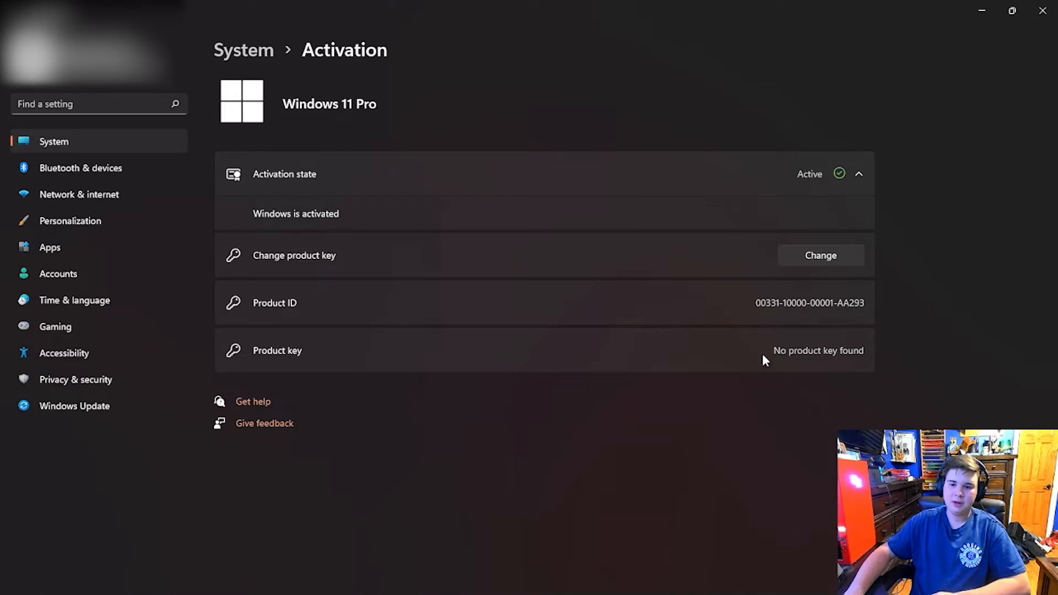
mouse_move(816, 217)
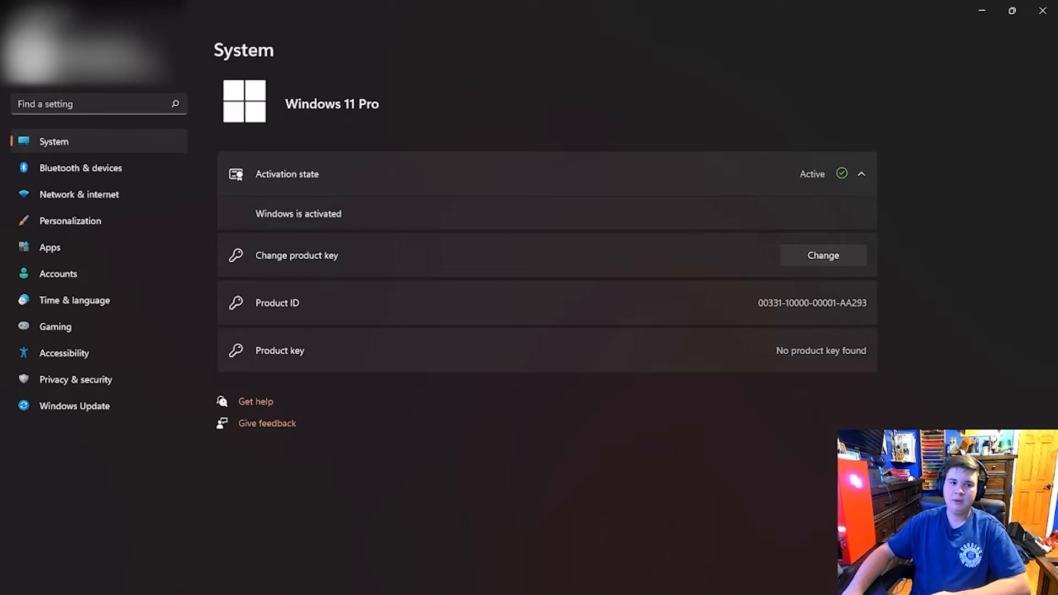
Step: In Personalization, try the dark blue Windows theme, settle on Captured Motion, then reopen Opera
left_click(53, 141)
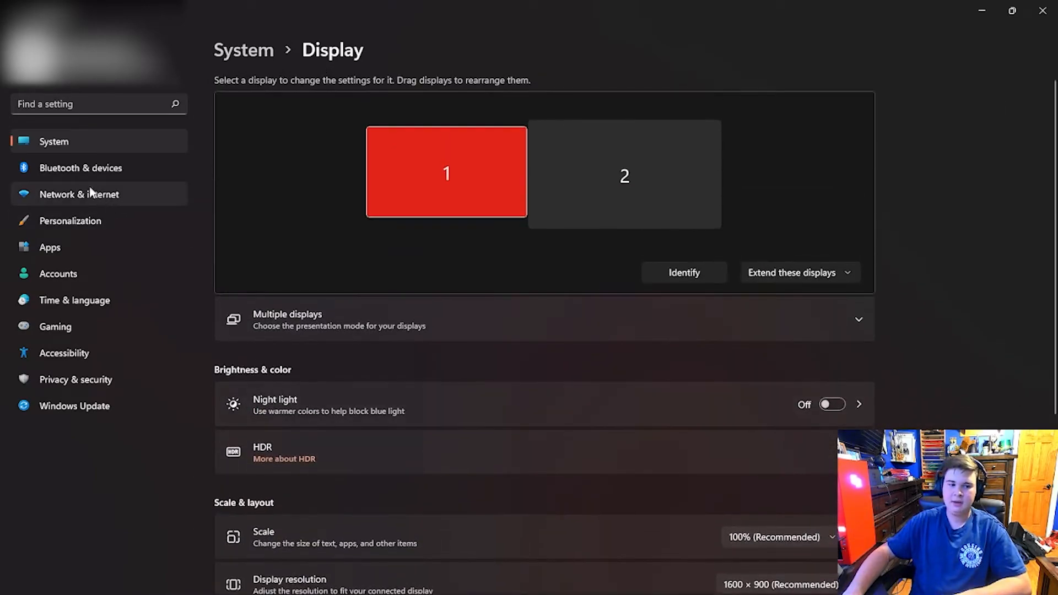
left_click(69, 221)
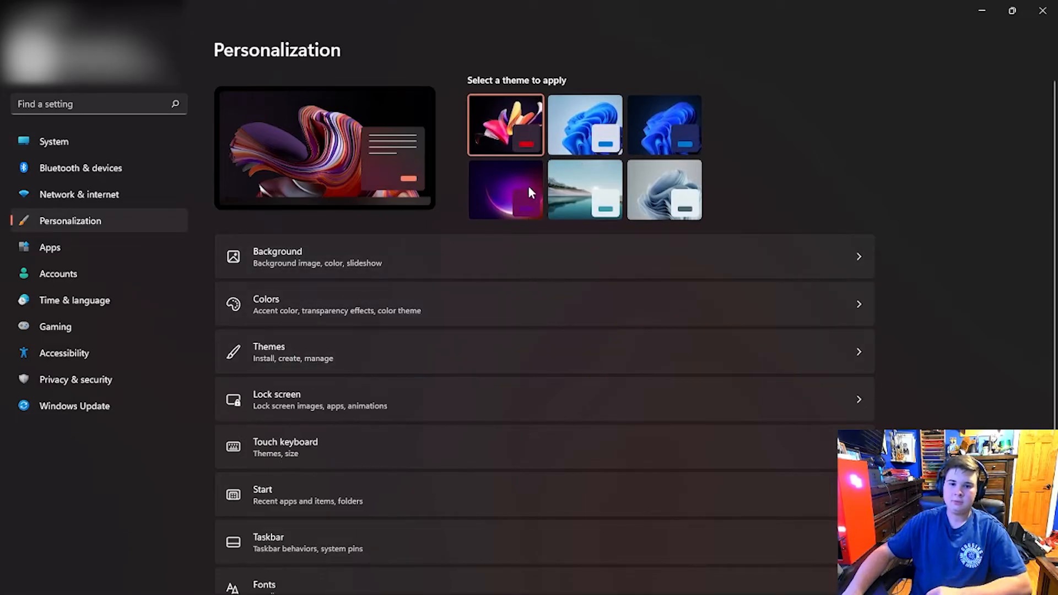
mouse_move(512, 203)
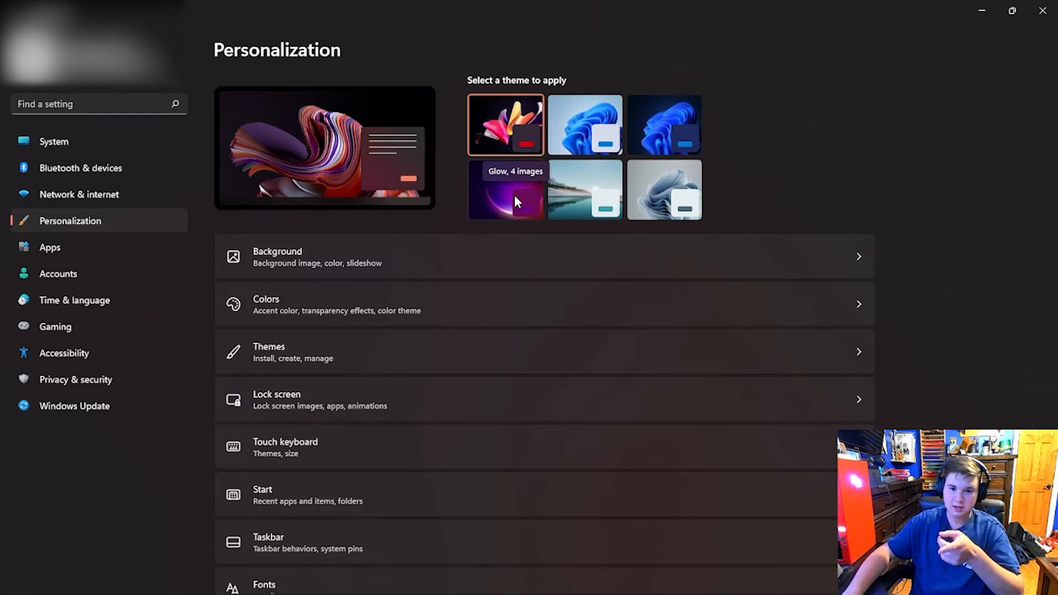
mouse_move(617, 171)
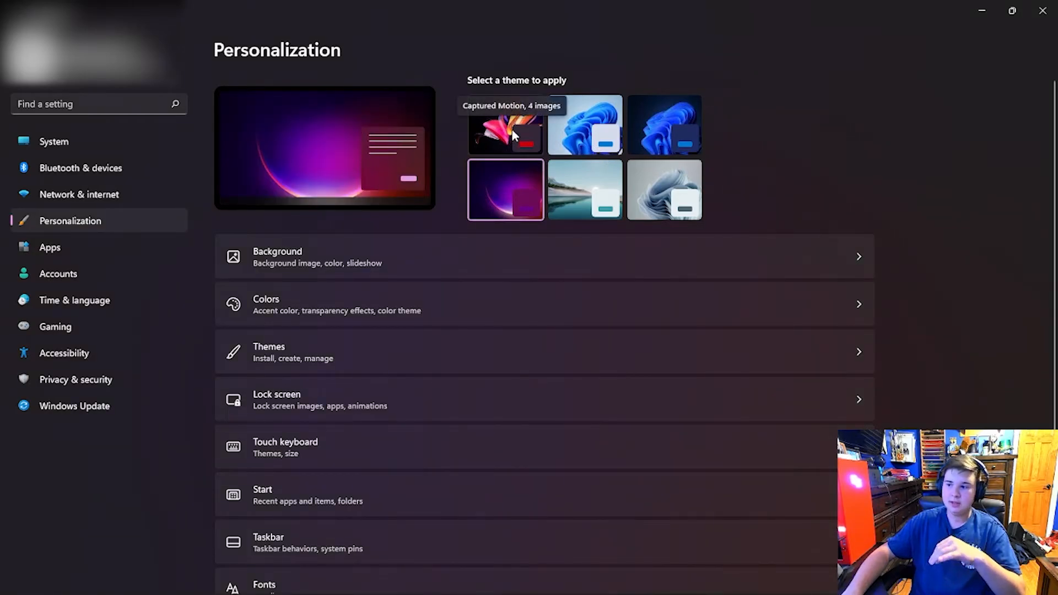
left_click(505, 126)
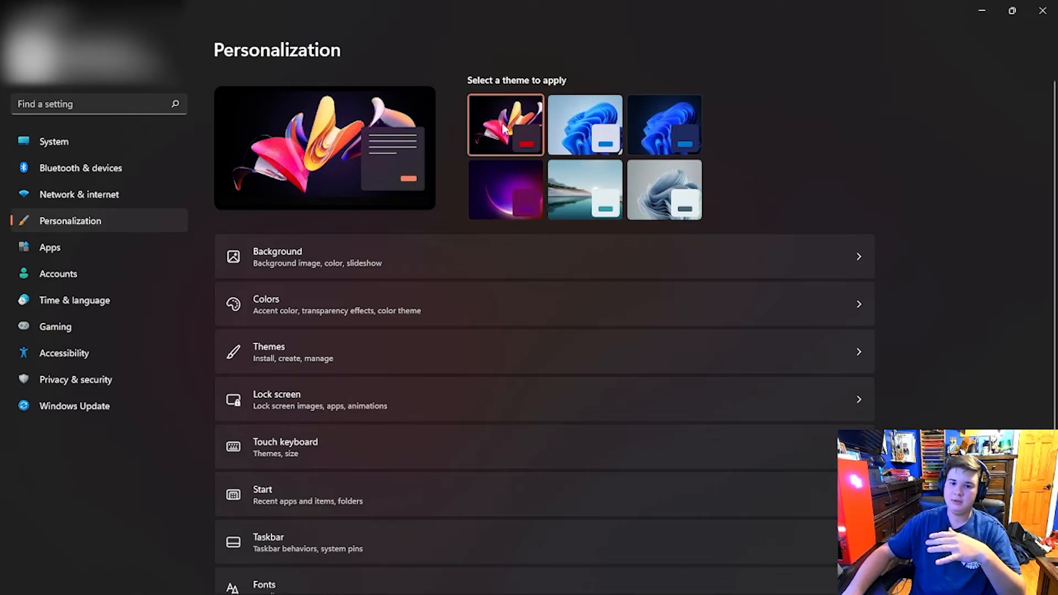
left_click(663, 124)
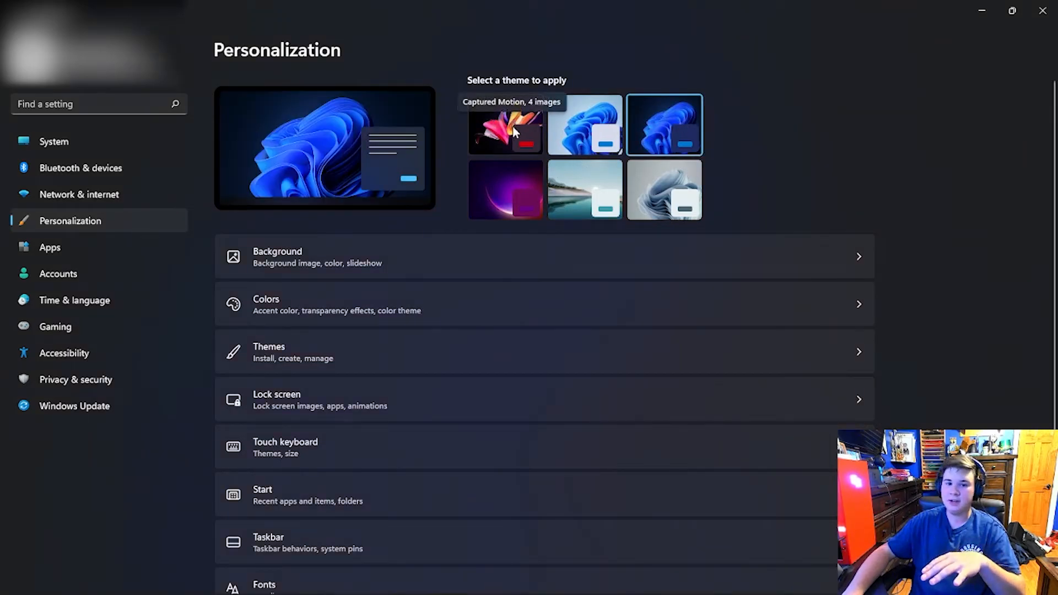
left_click(505, 125)
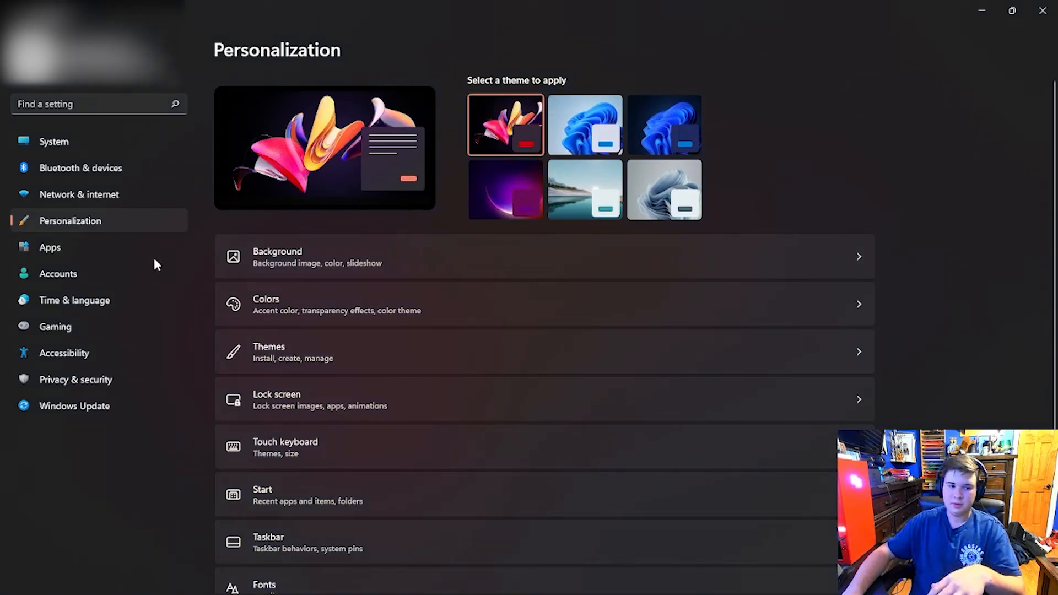
mouse_move(120, 331)
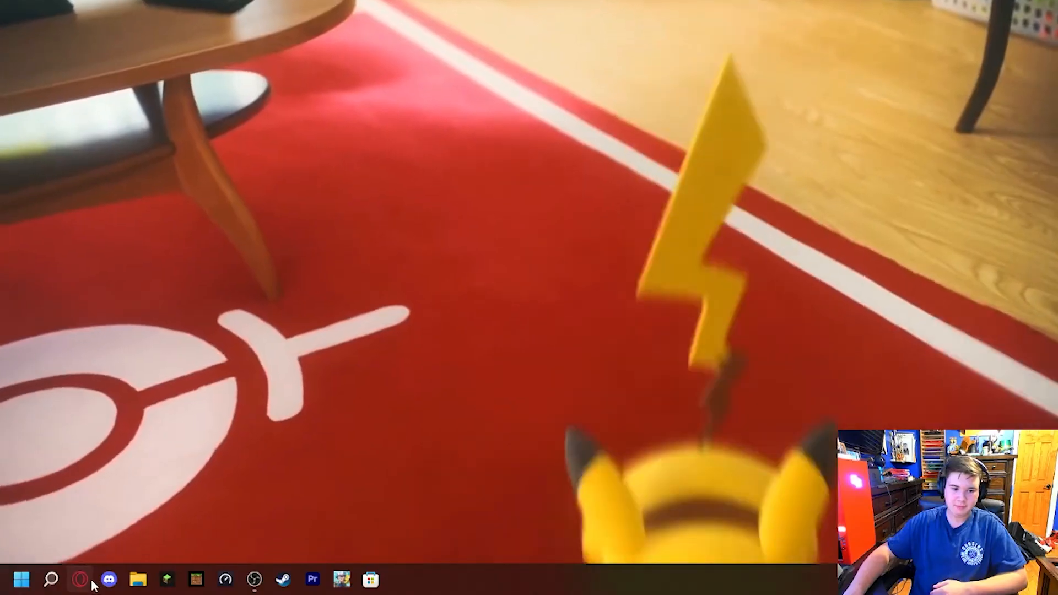
left_click(80, 578)
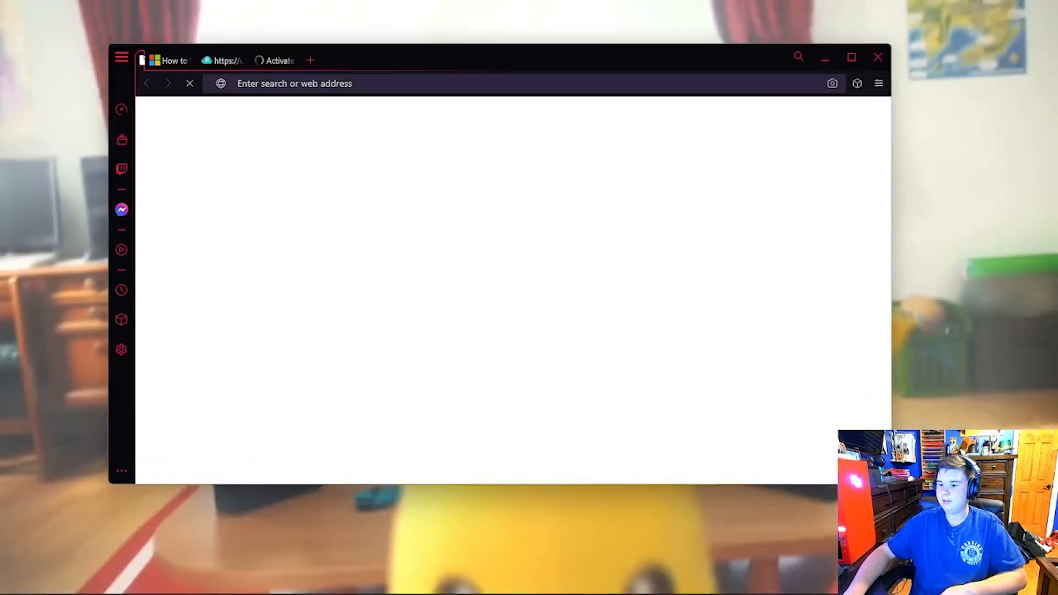